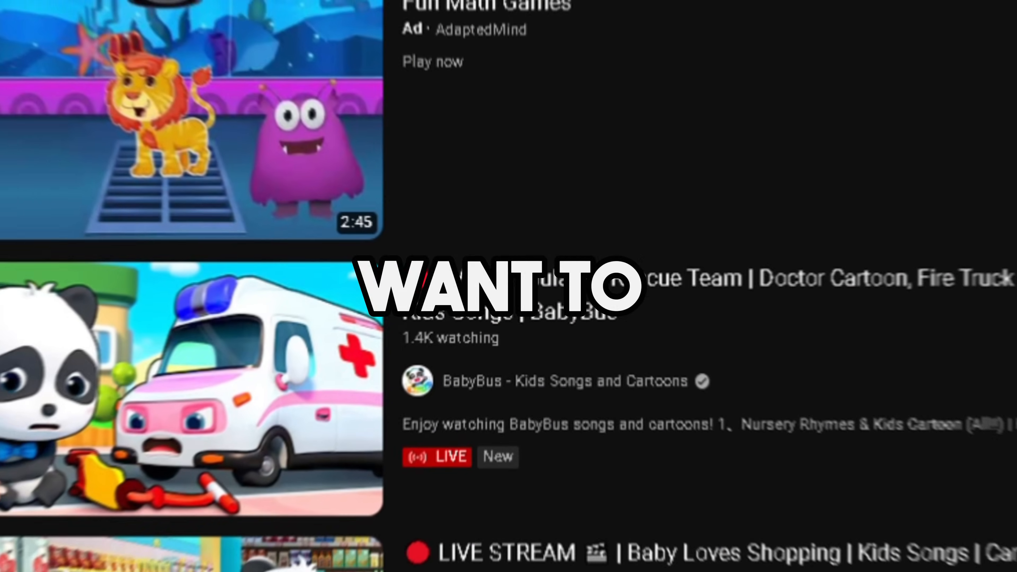
# - Ask ChatGPT to 'write a short kids story about a lion and a young boy in about 200 word'
pyautogui.scroll(-3)
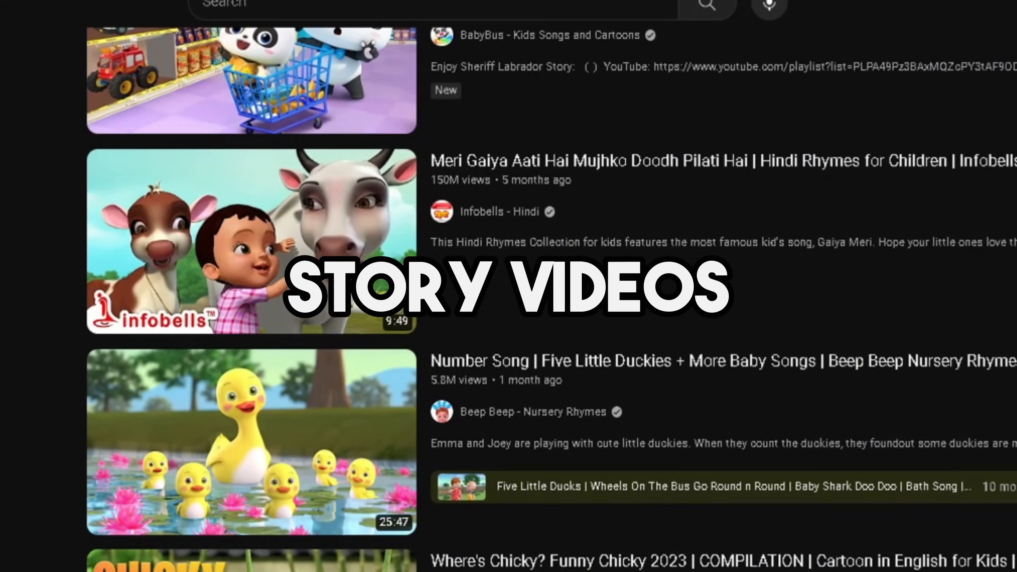
pyautogui.scroll(-3)
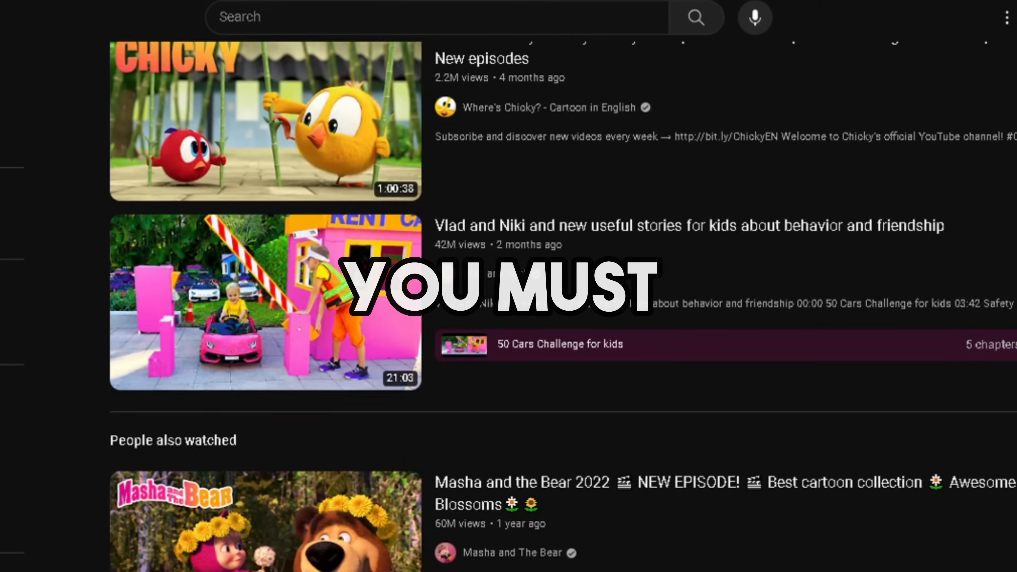
pyautogui.scroll(-3)
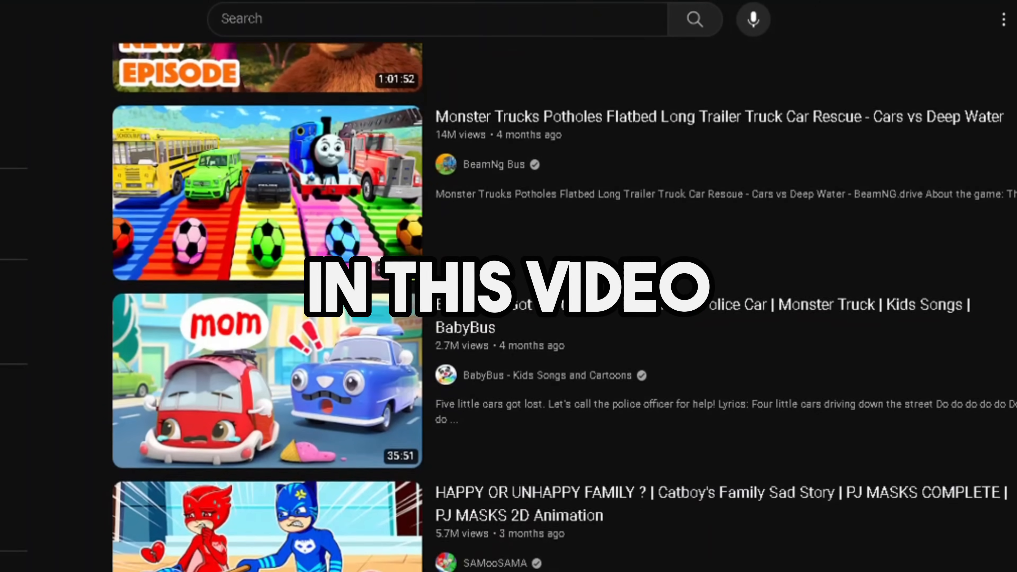
pyautogui.scroll(-3)
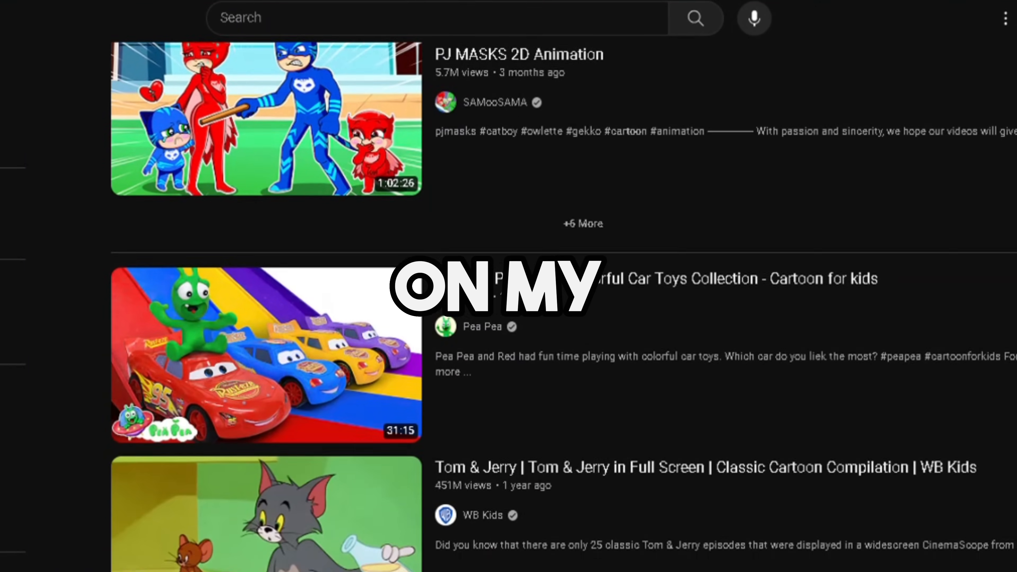
pyautogui.scroll(-3)
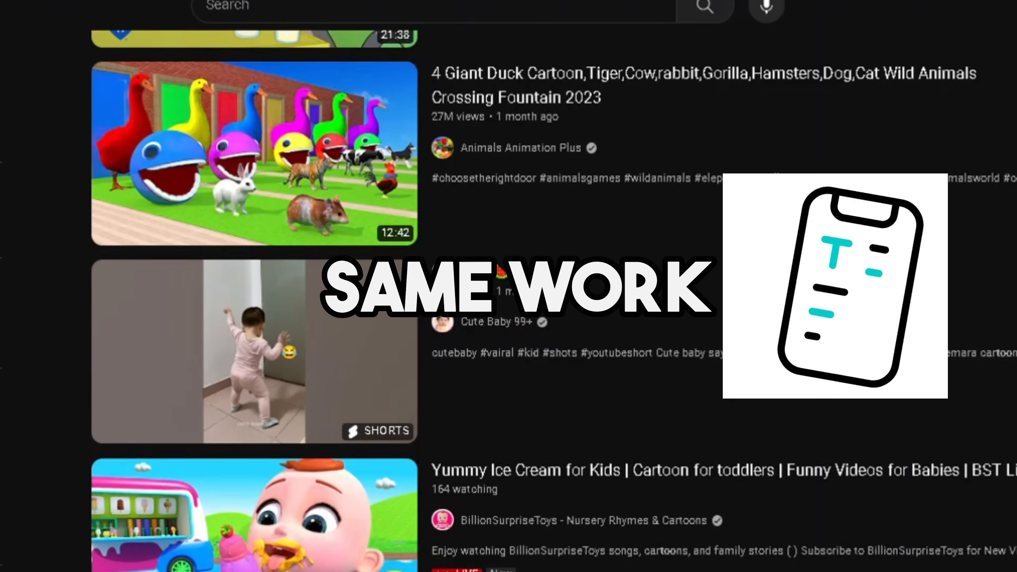
pyautogui.scroll(-3)
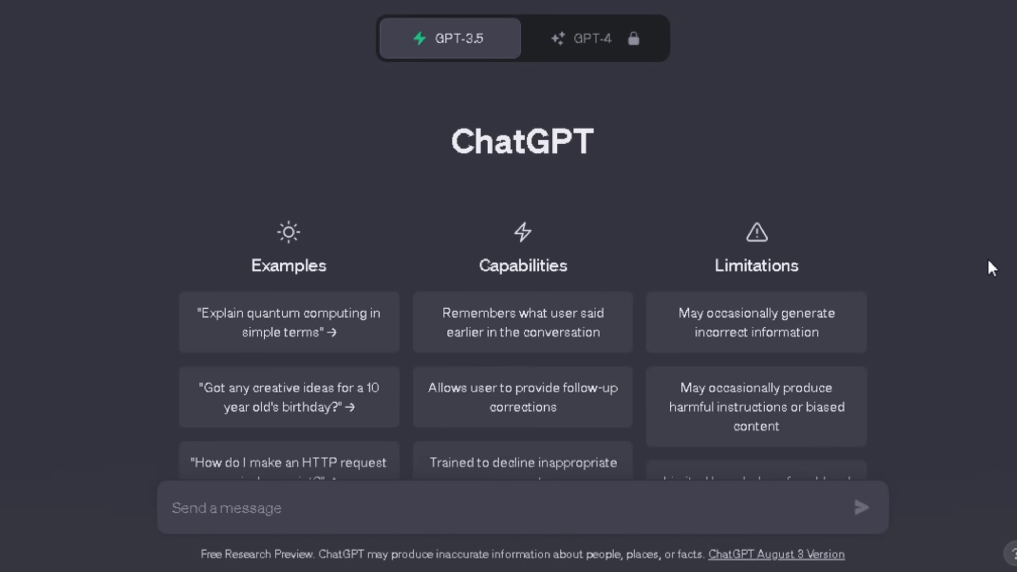
pyautogui.write('write a short kids st')
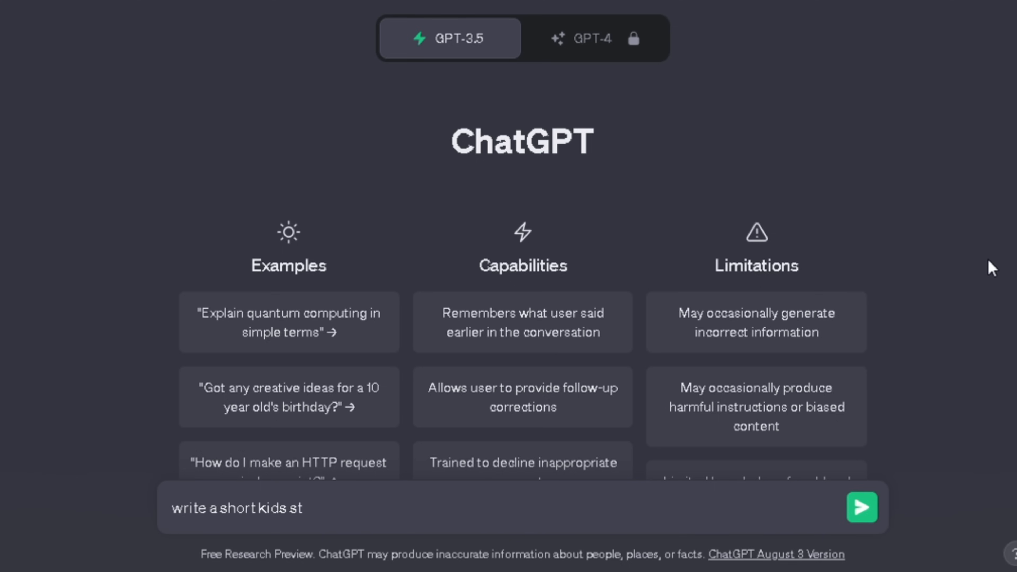
pyautogui.write('ory about a lion and a young boy')
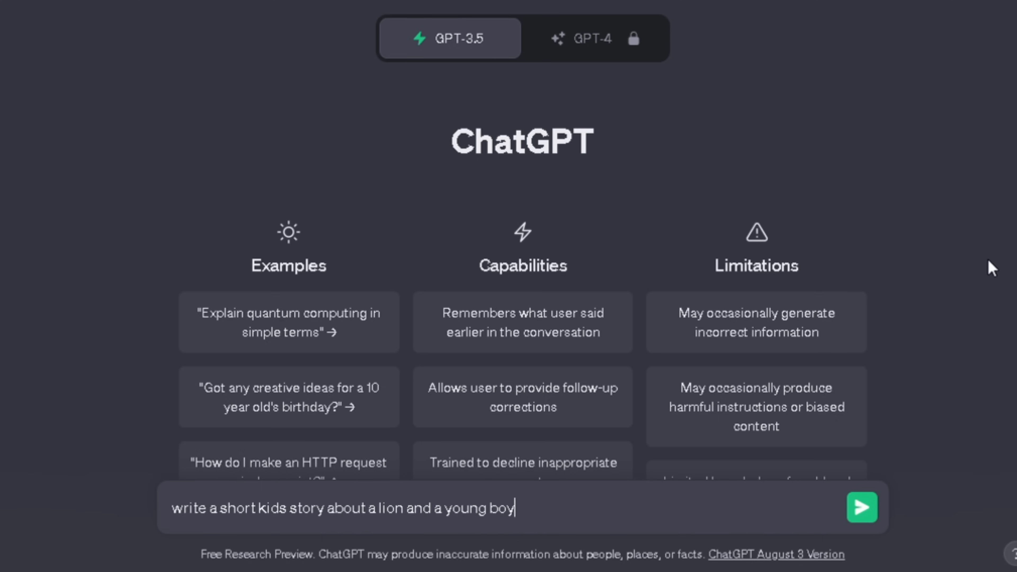
pyautogui.write('in about 200 word')
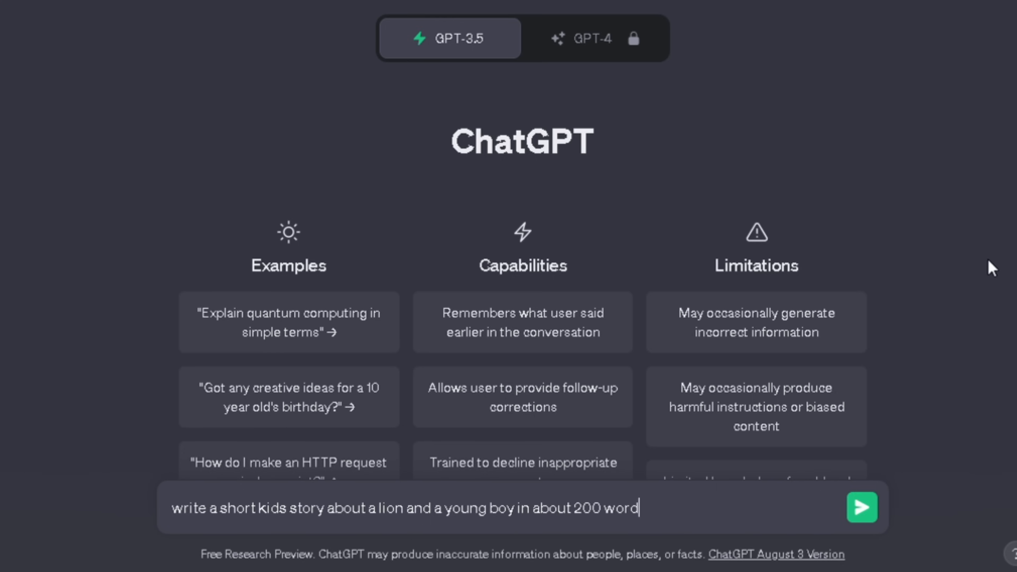
pyautogui.click(862, 507)
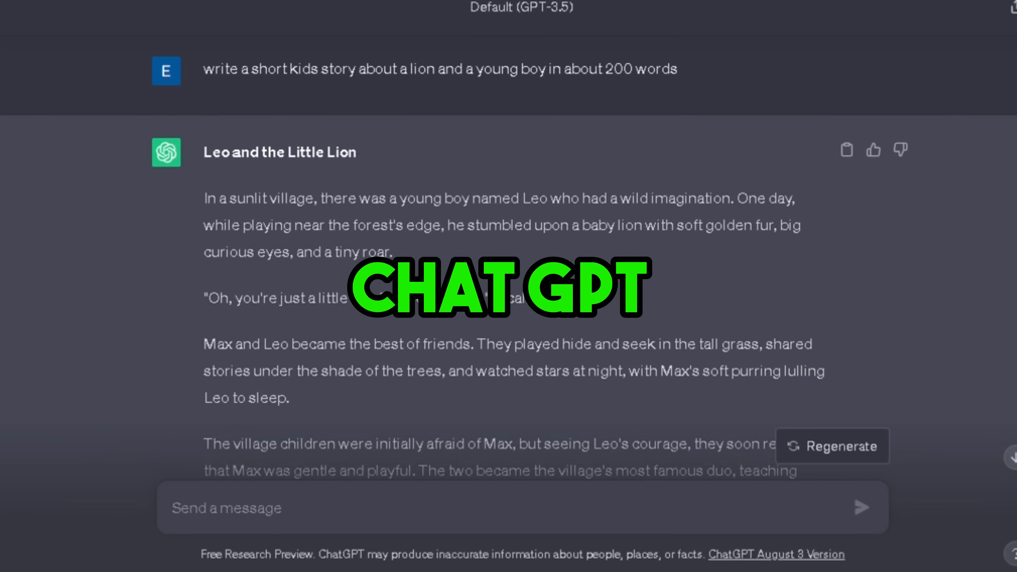
# - Ask ChatGPT to write the Midjourney prompts for every story sentence and read the reply
pyautogui.scroll(-3)
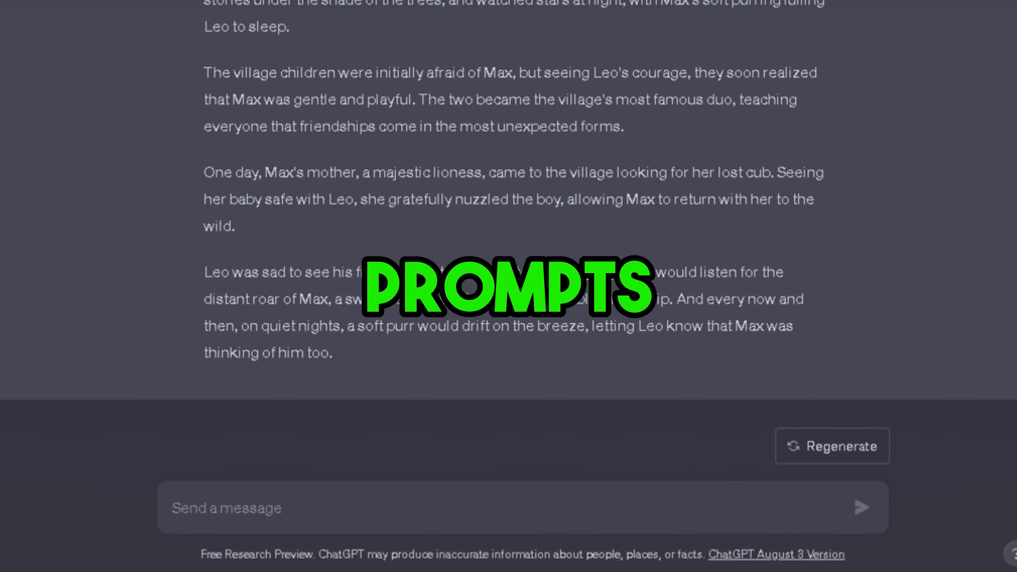
pyautogui.write('write the Midjourney prompt to generate the images for every sentece for this story')
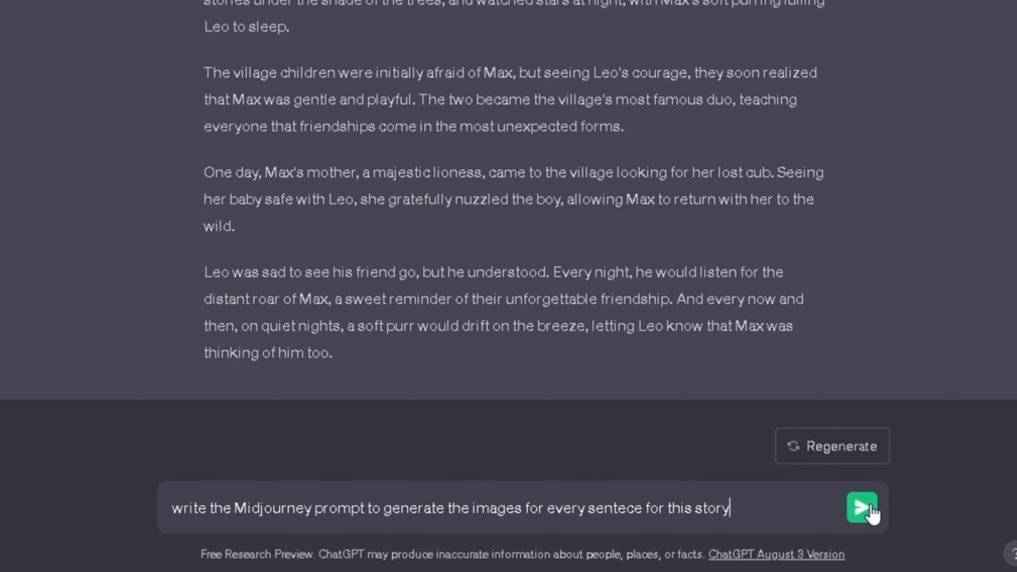
pyautogui.click(861, 507)
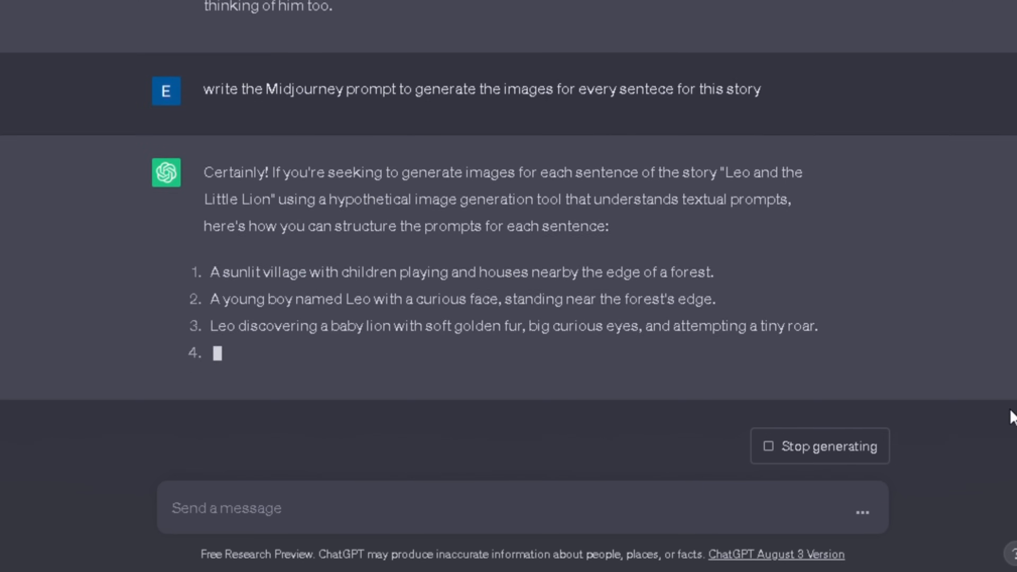
pyautogui.scroll(-3)
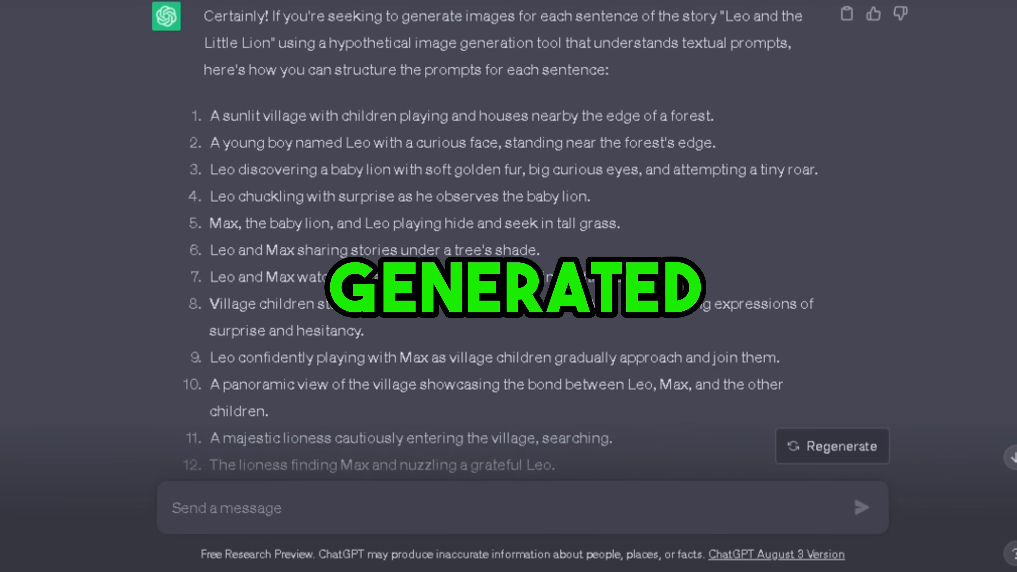
pyautogui.scroll(-3)
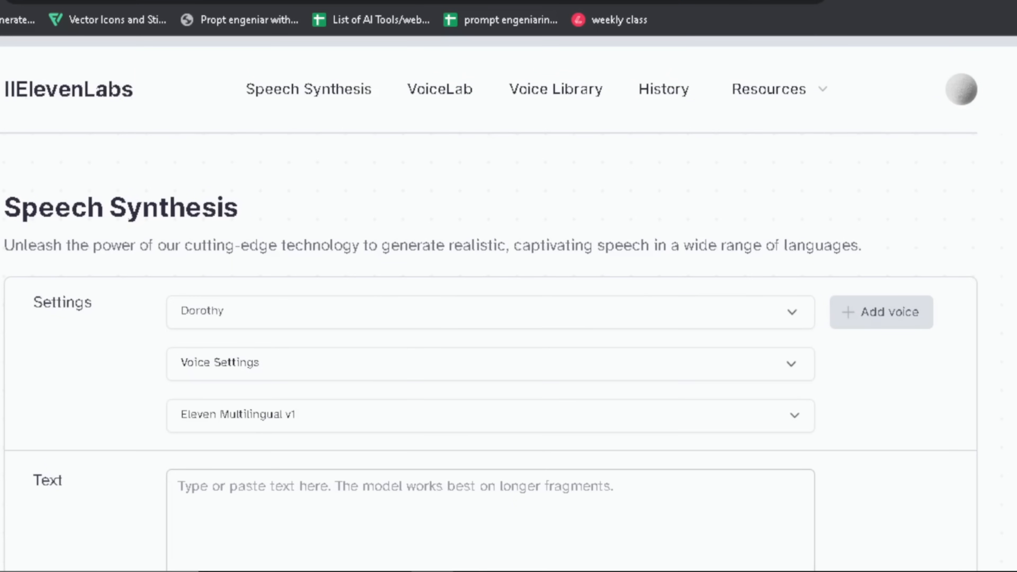
# - Check the Dorothy voice, paste the story's first paragraph into the Text box and generate speech
pyautogui.scroll(-3)
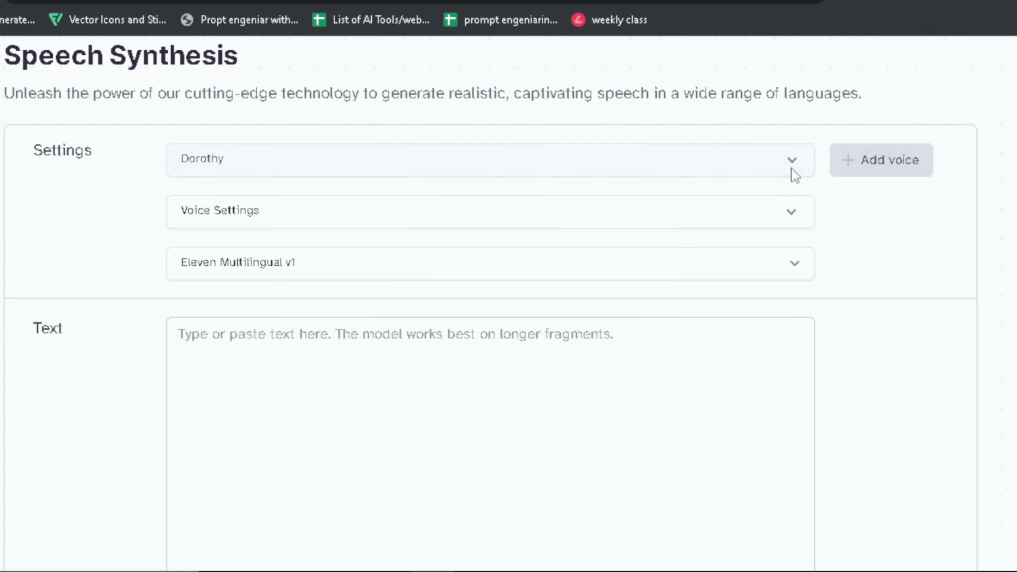
pyautogui.click(489, 159)
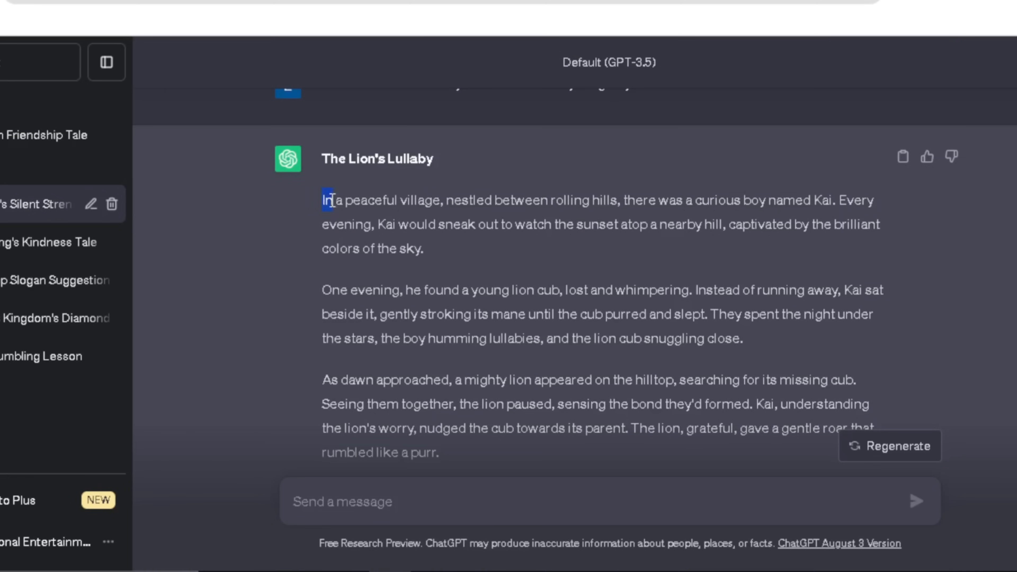
pyautogui.moveTo(324, 200); pyautogui.dragTo(421, 249)
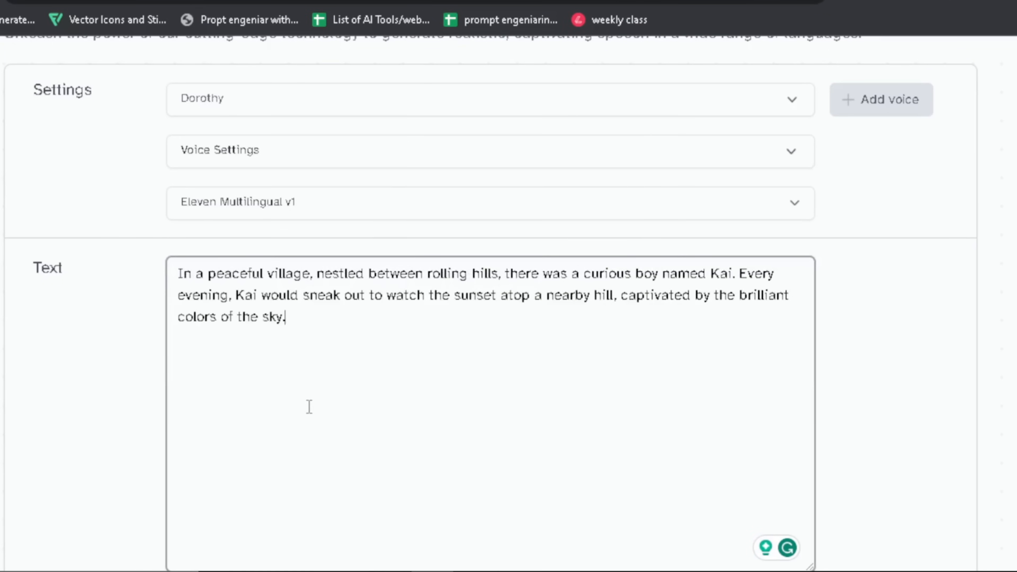
pyautogui.scroll(-3)
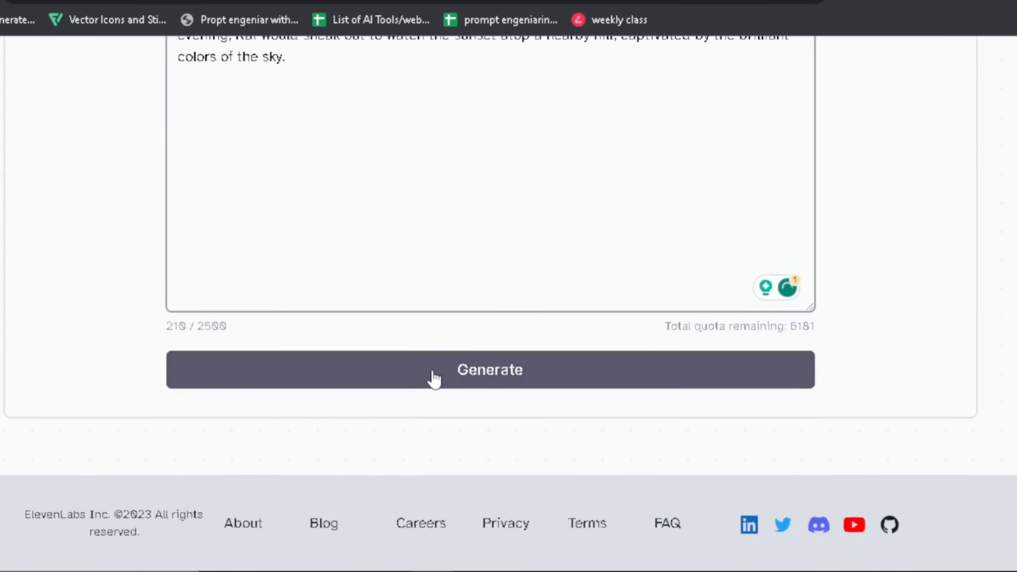
pyautogui.click(489, 369)
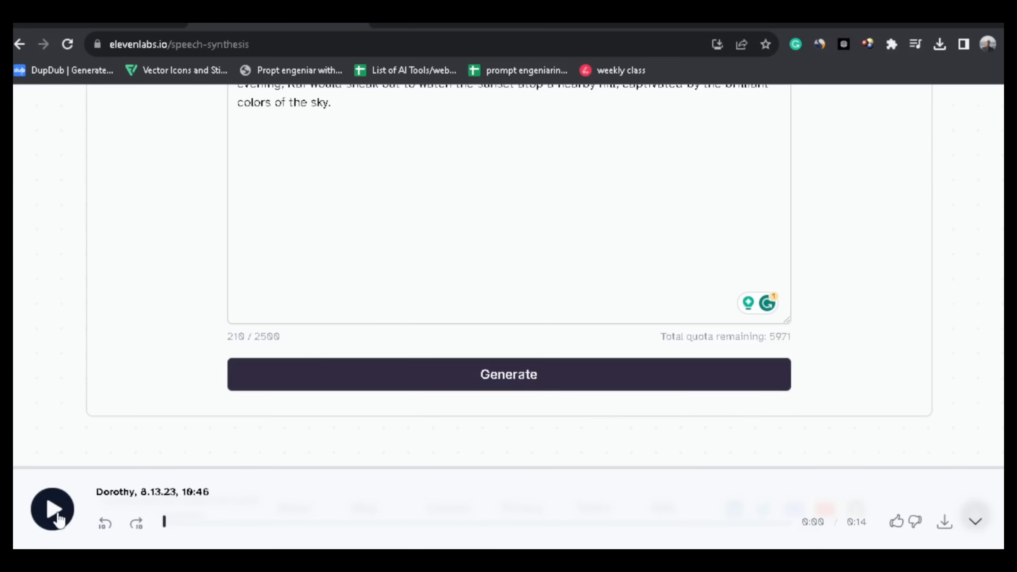
# - Play back the generated voiceover and download it as an audio file
pyautogui.click(51, 509)
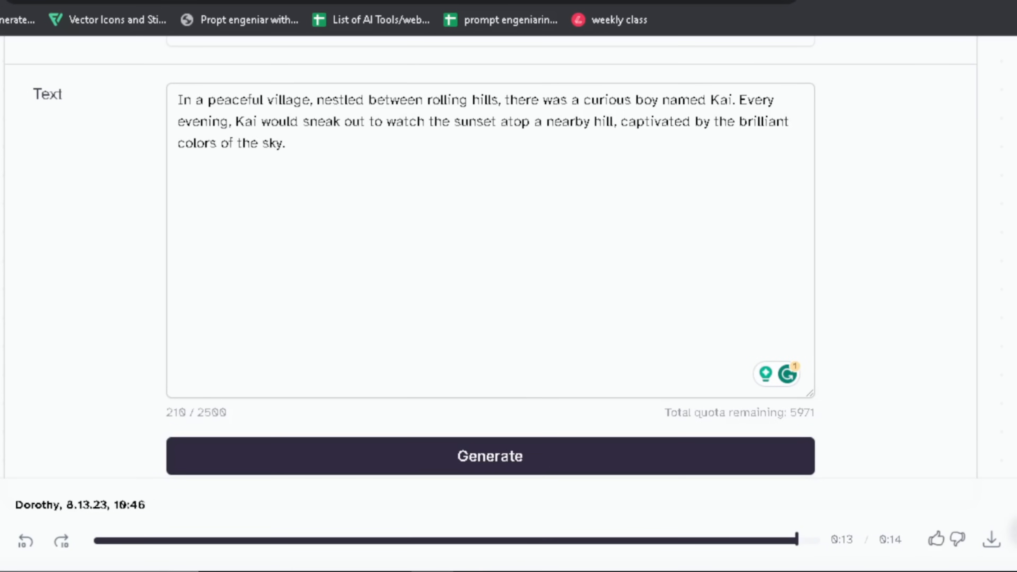
pyautogui.moveTo(991, 545)
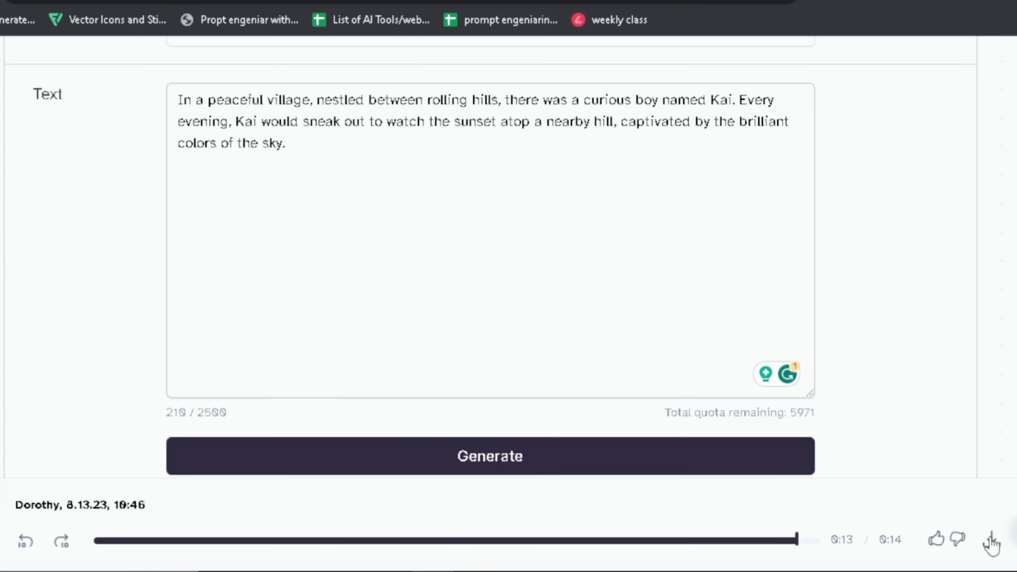
pyautogui.click(991, 539)
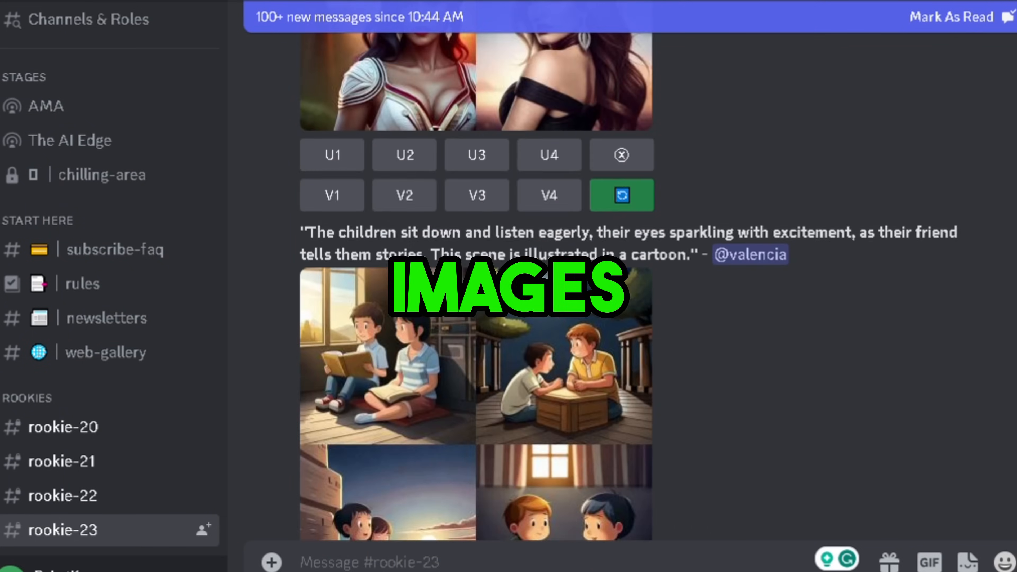
# - Scroll through the generated images in the rookie-23 channel
pyautogui.scroll(-3)
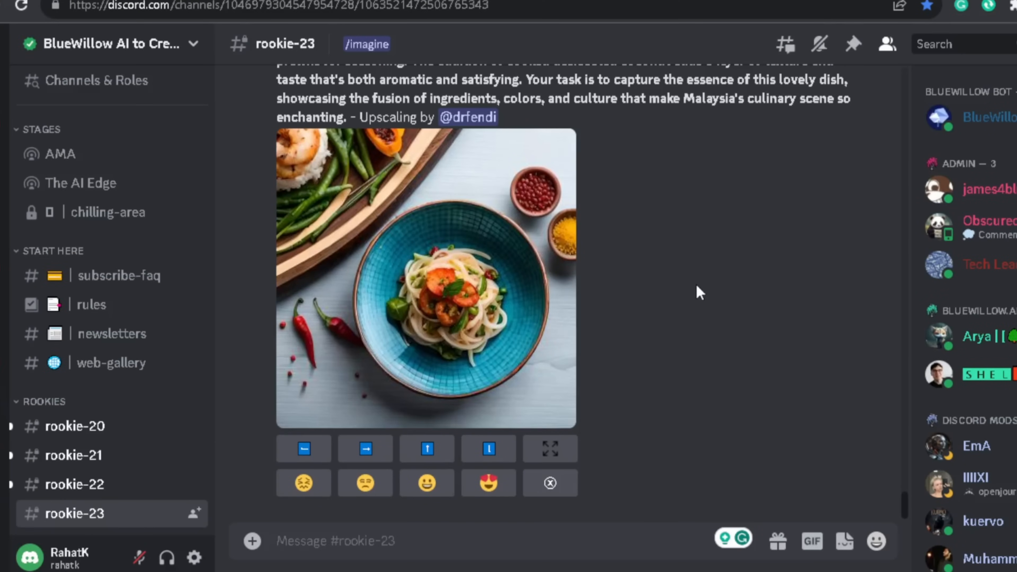
# - Run /imagine with the pasted quaint-village prompt in the rookie-23 channel
pyautogui.write('/imagine')
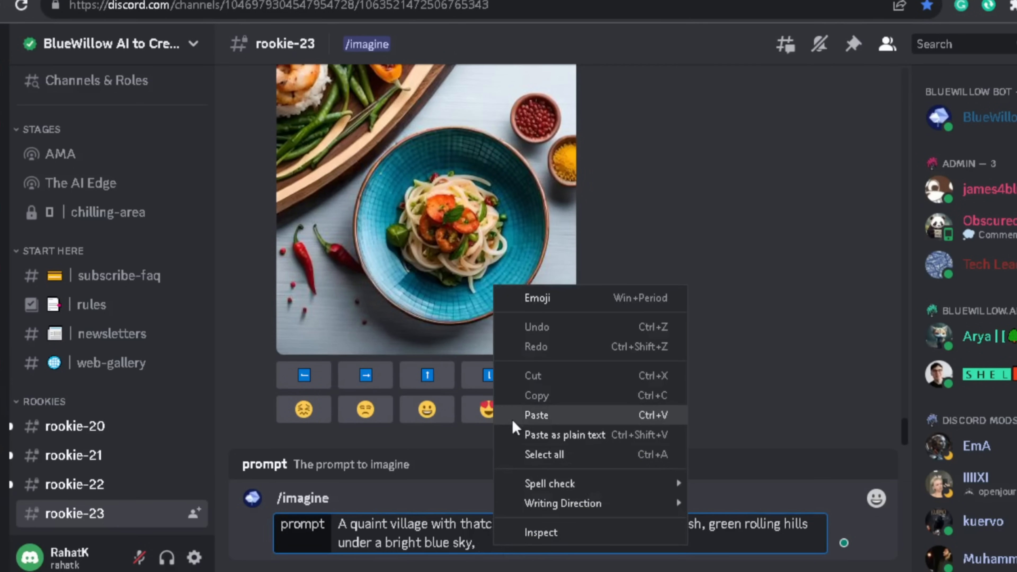
pyautogui.click(535, 415)
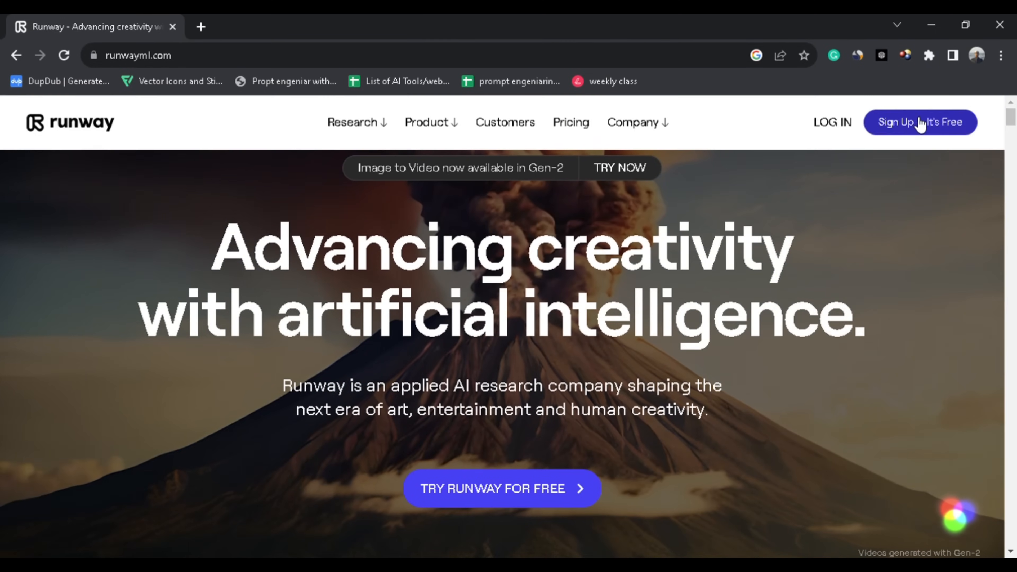
# - Sign in from runwayml.com to reach the Runway dashboard
pyautogui.click(919, 122)
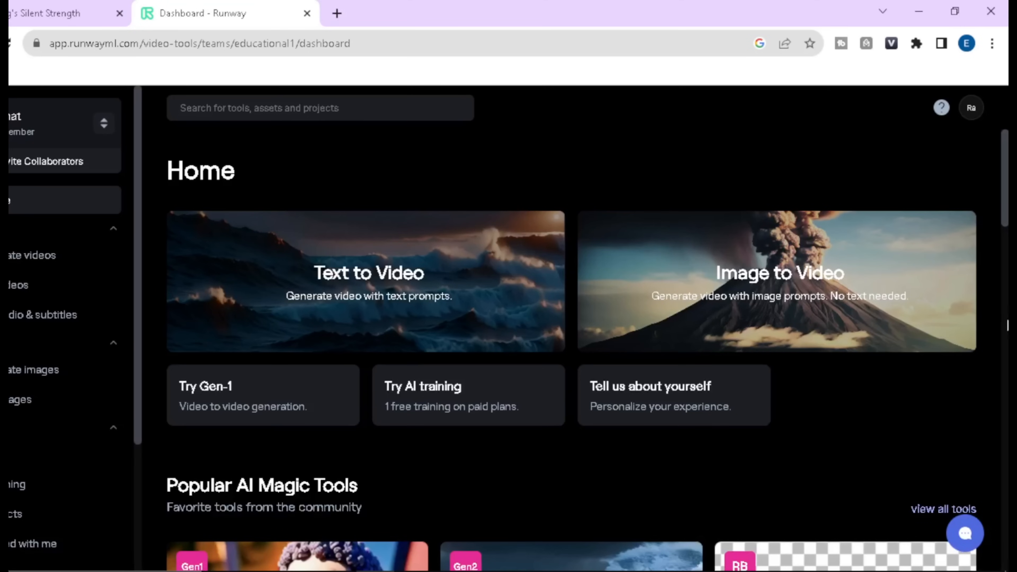
pyautogui.moveTo(921, 456)
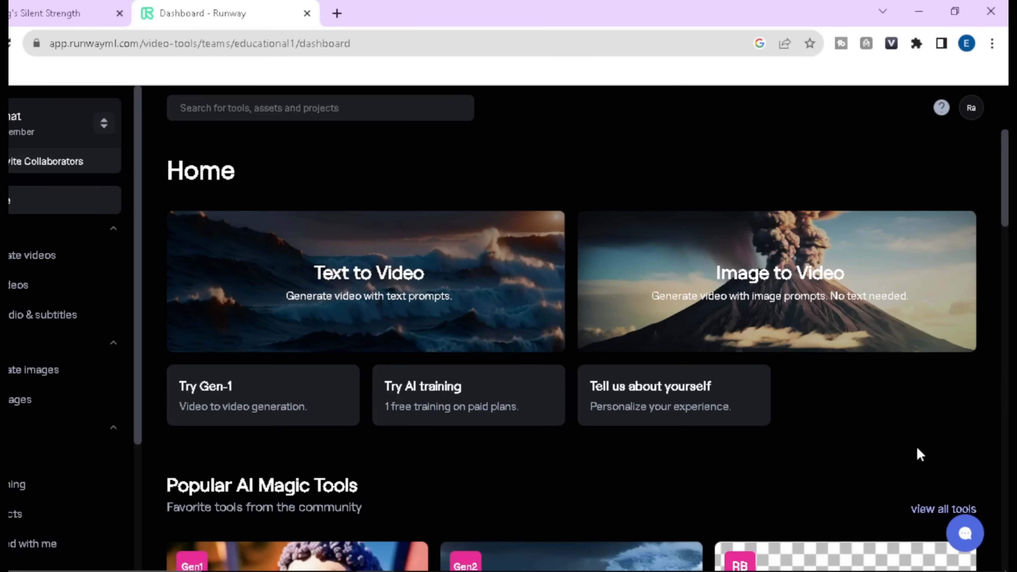
pyautogui.moveTo(367, 280)
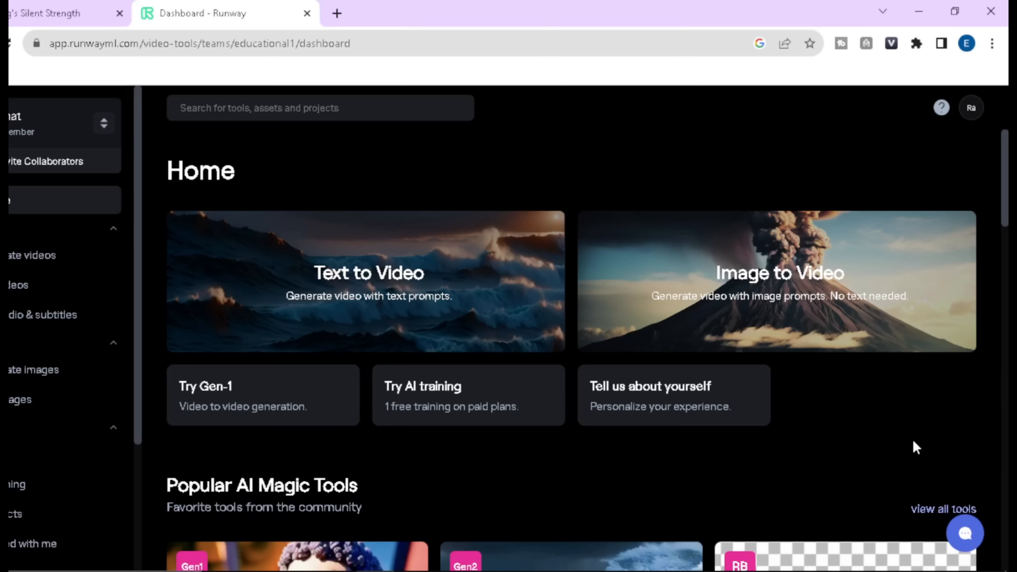
pyautogui.moveTo(409, 318)
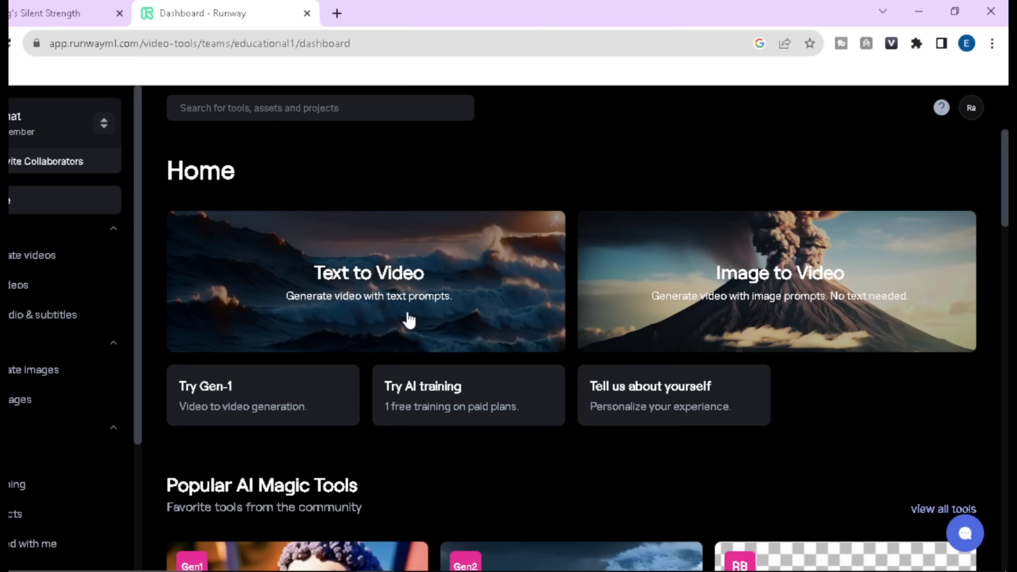
# - Start Text to Video with the curious-boy prompt from ChatGPT and request free preview frames
pyautogui.click(368, 280)
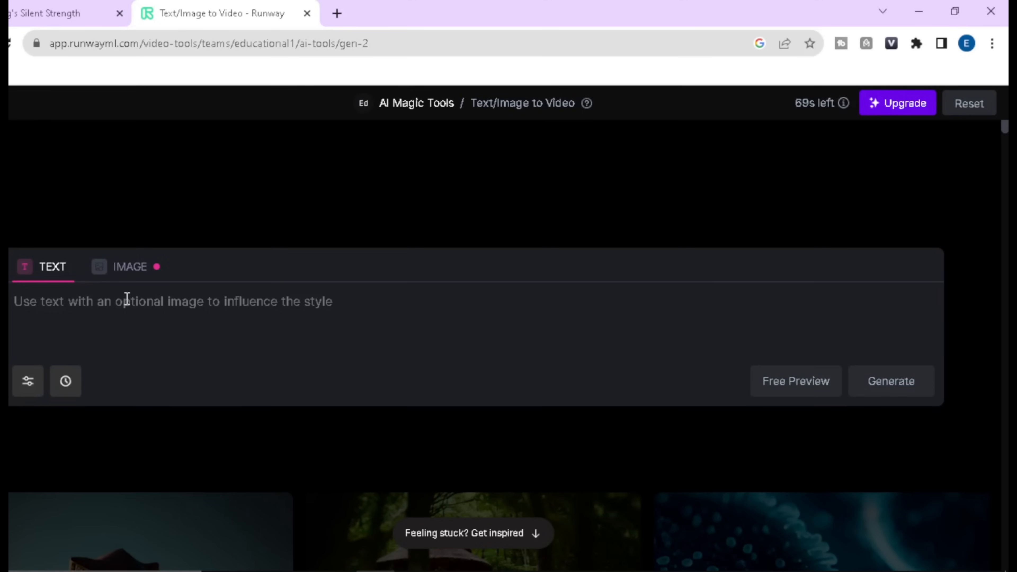
pyautogui.click(61, 13)
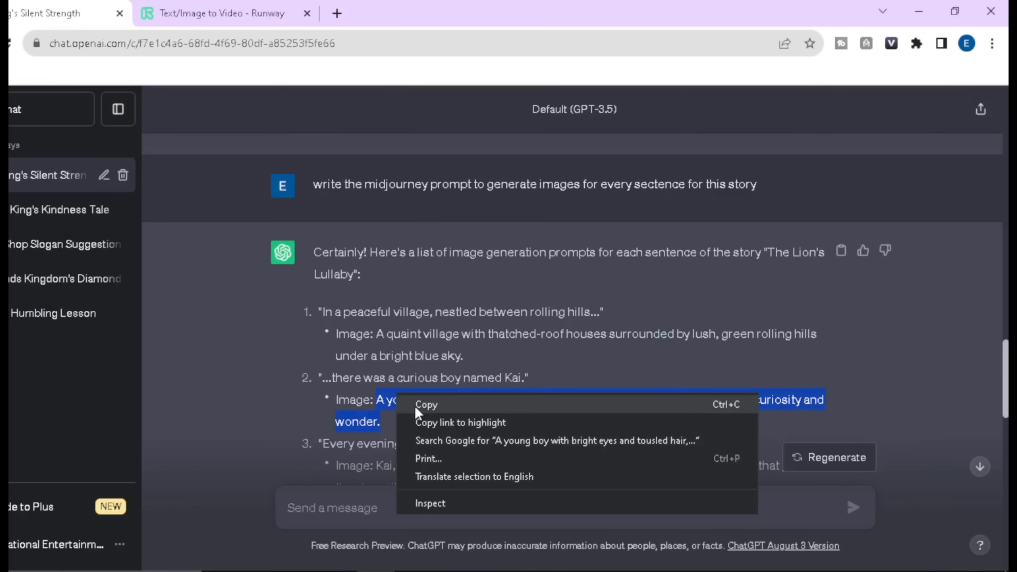
pyautogui.click(221, 13)
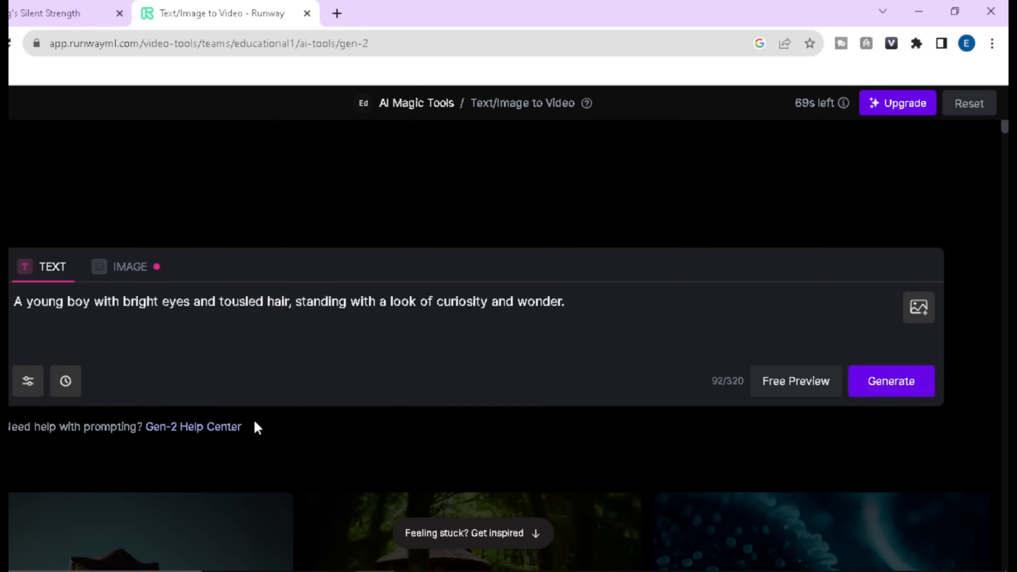
pyautogui.moveTo(773, 388)
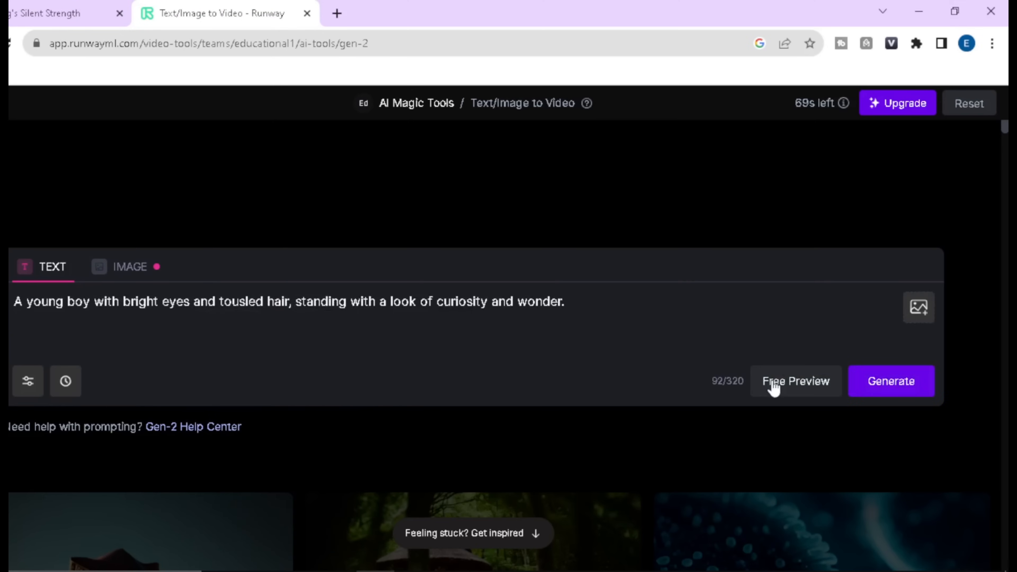
pyautogui.click(795, 380)
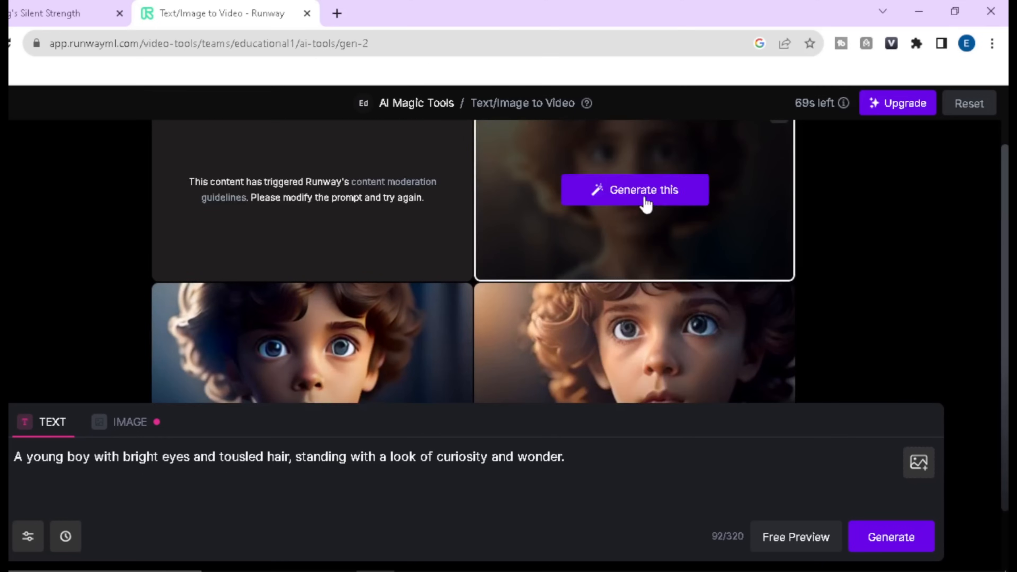
# - Generate the 4-second Gen-2 boy video, play it and download it
pyautogui.scroll(-3)
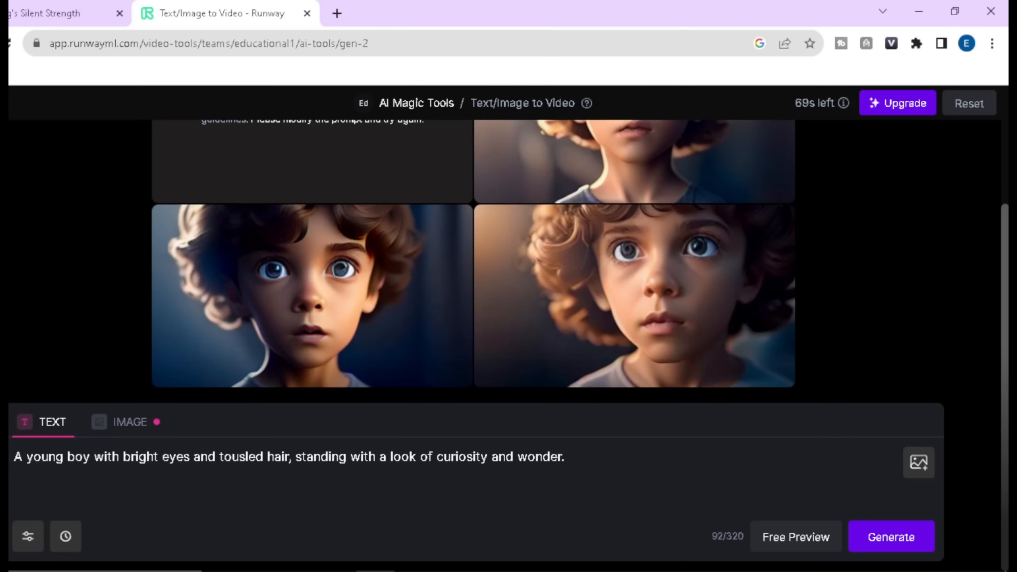
pyautogui.scroll(-3)
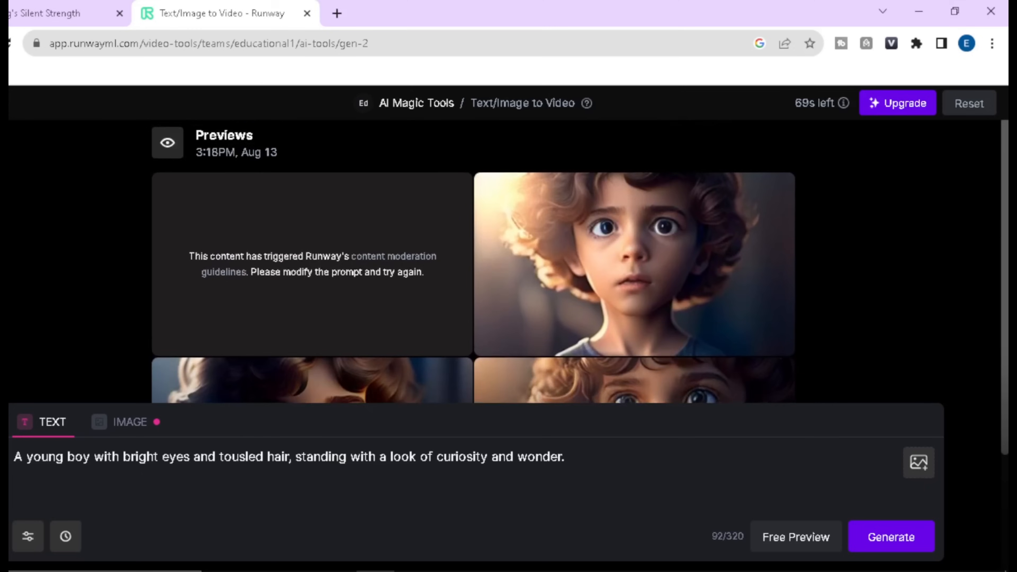
pyautogui.scroll(-3)
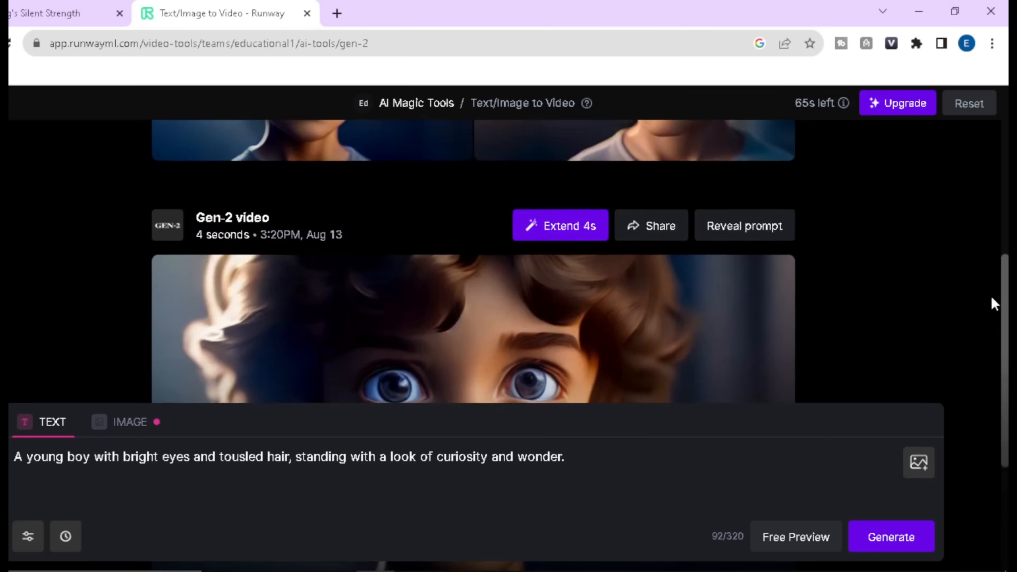
pyautogui.scroll(-3)
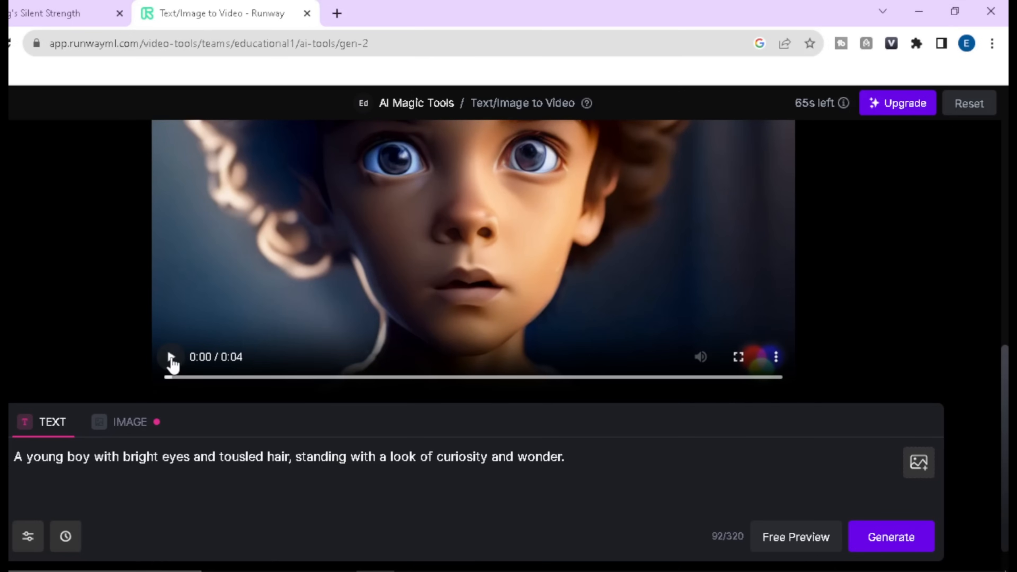
pyautogui.click(170, 356)
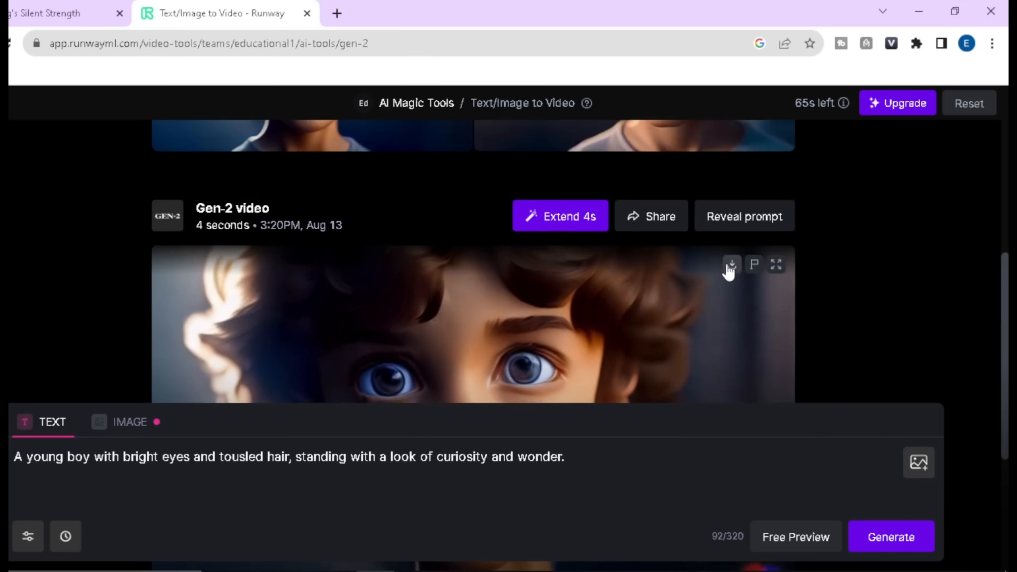
pyautogui.click(731, 265)
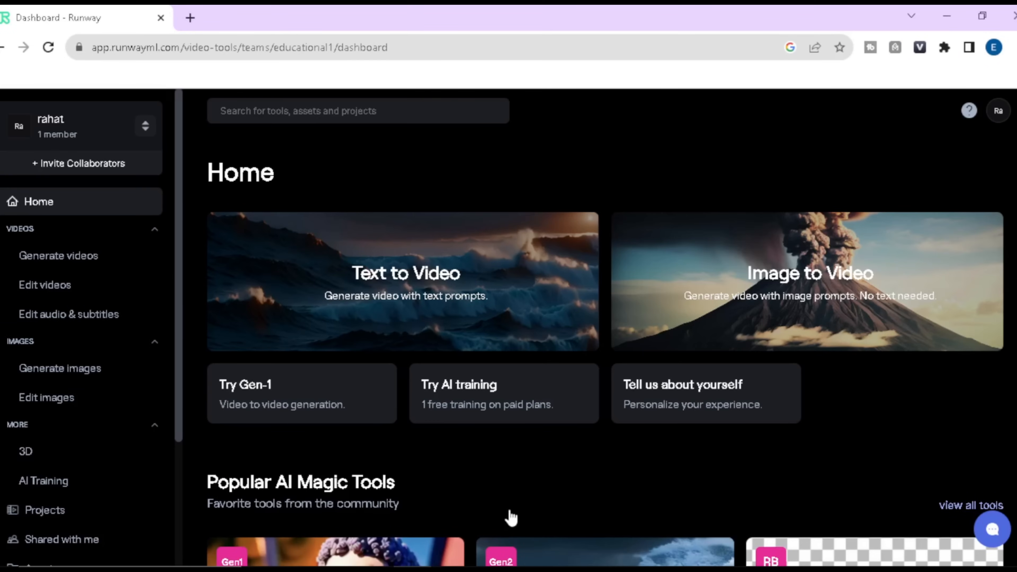
pyautogui.moveTo(754, 312)
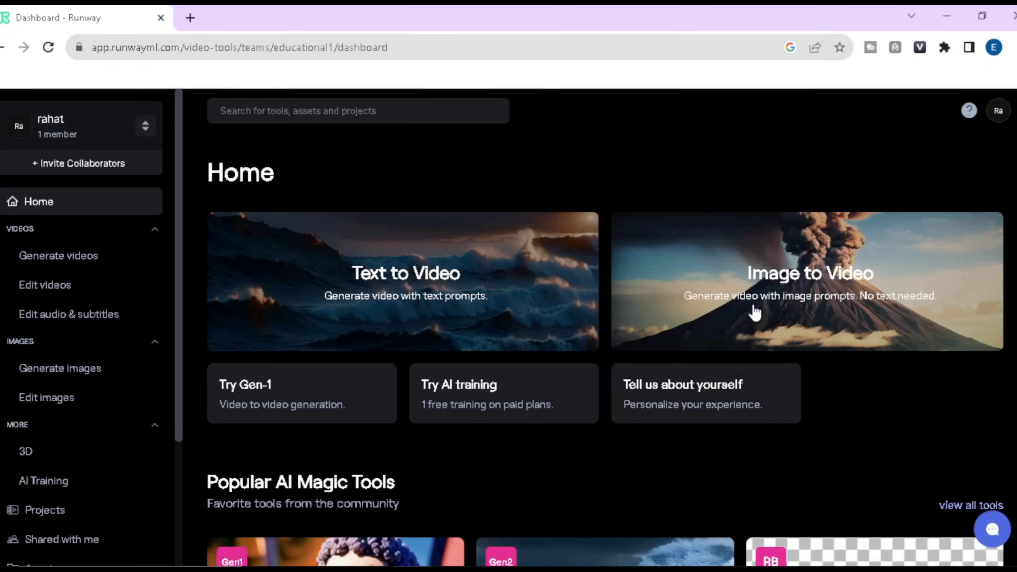
# - Upload ie2.jpg to Image to Video, generate the 4-second Gen-2 clip and download it
pyautogui.click(806, 281)
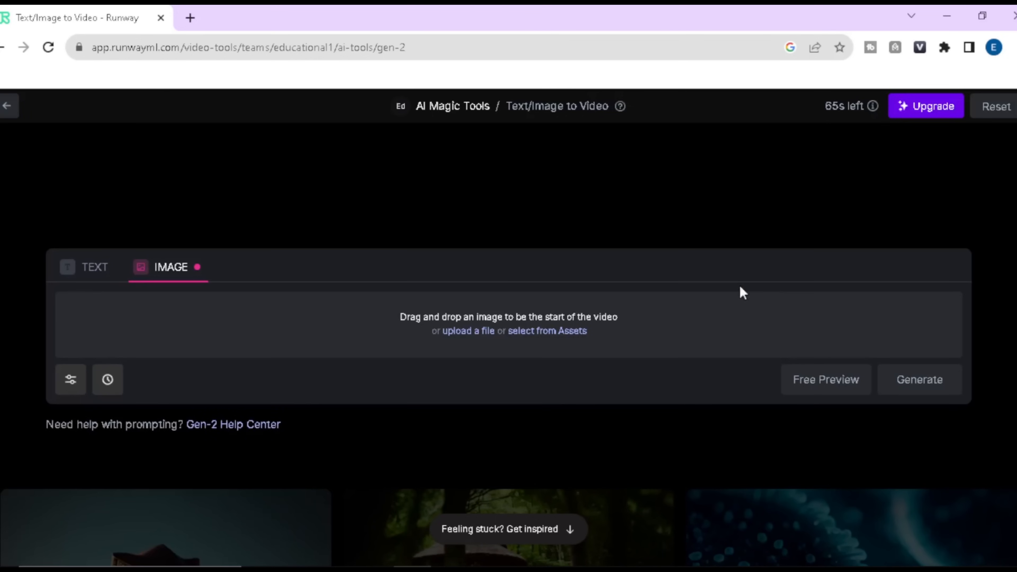
pyautogui.click(467, 330)
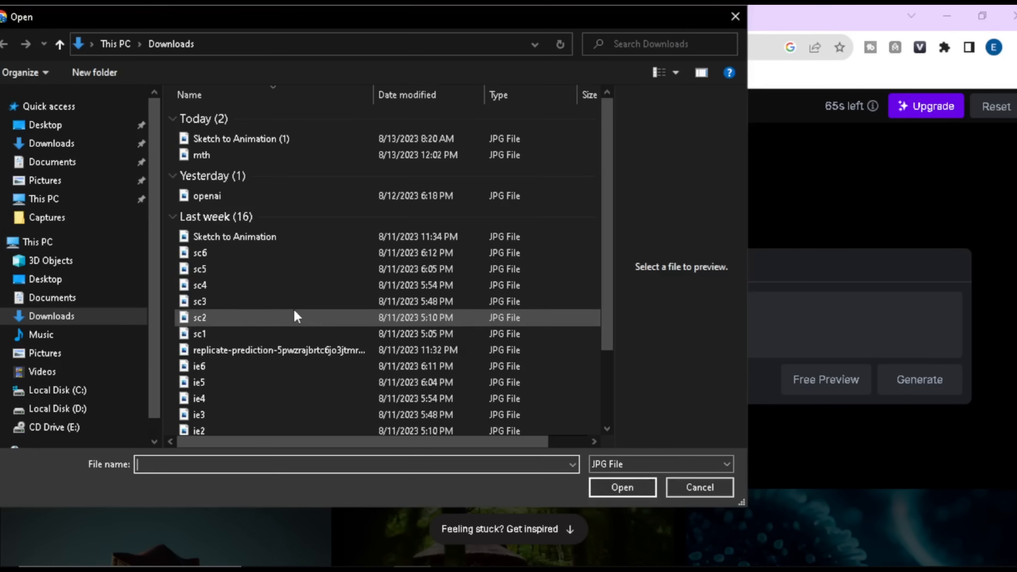
pyautogui.click(699, 487)
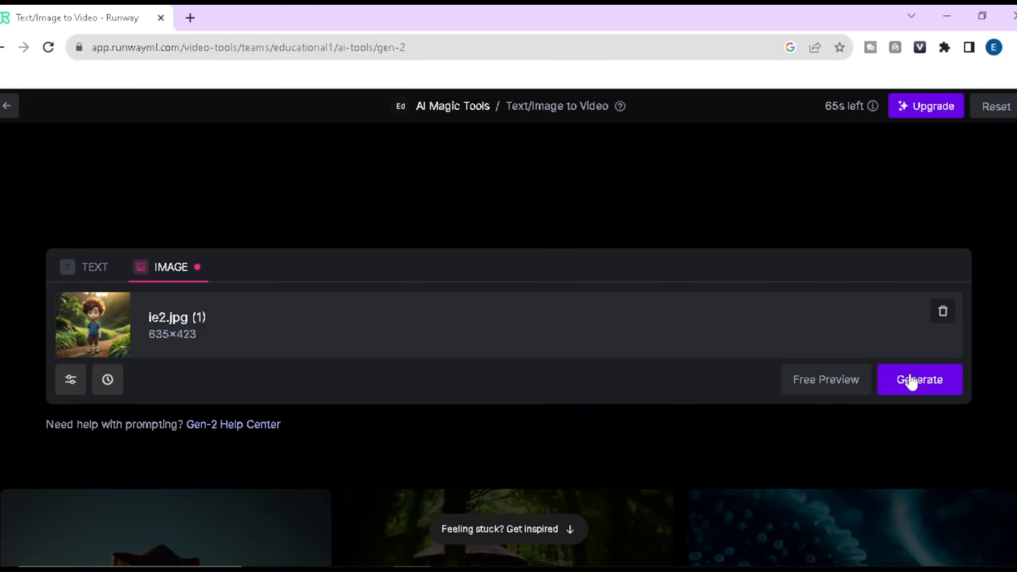
pyautogui.click(919, 379)
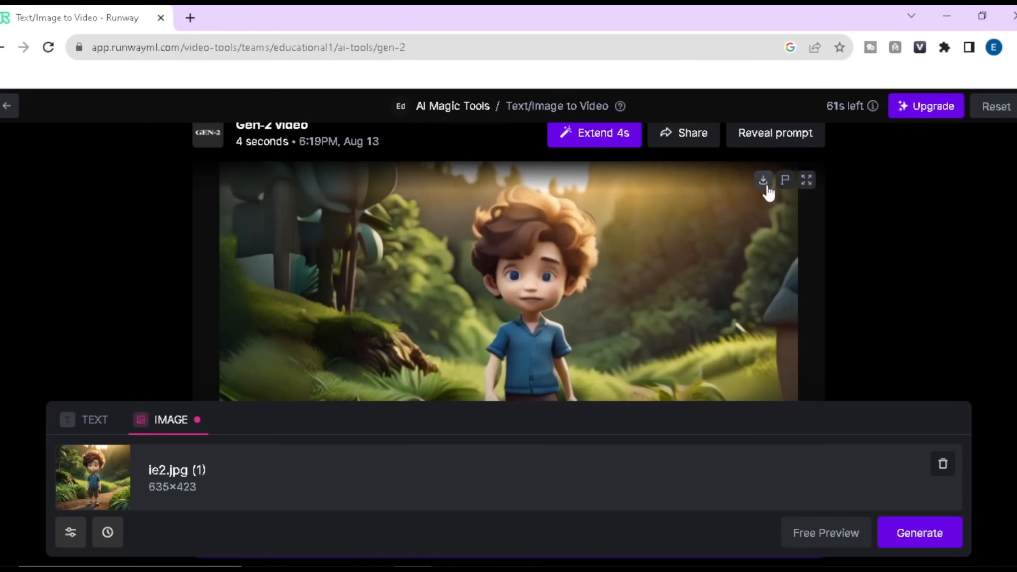
pyautogui.click(764, 180)
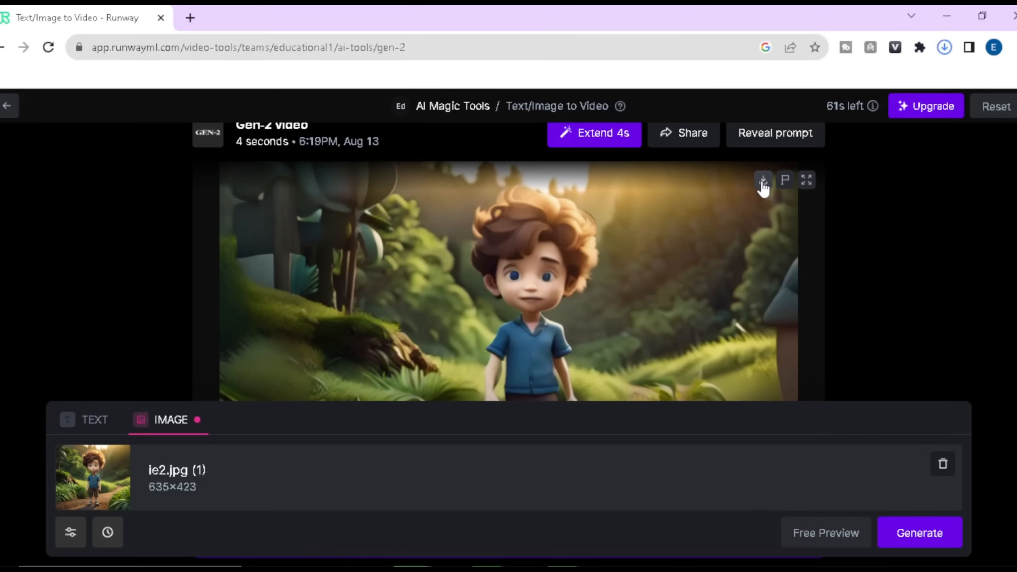
pyautogui.click(763, 180)
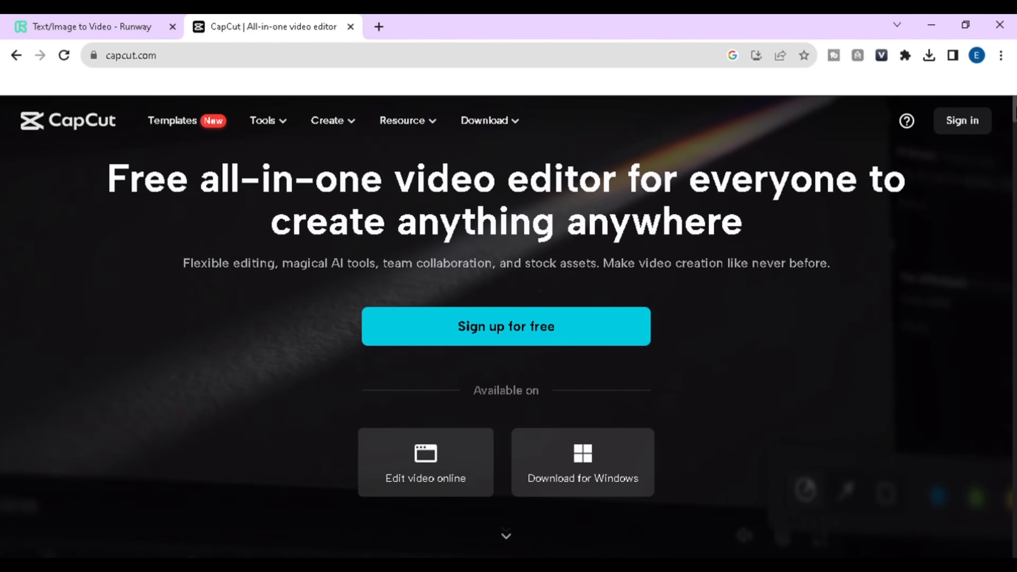
# - Scroll through capcut.com's AI tool showcase sections
pyautogui.scroll(-3)
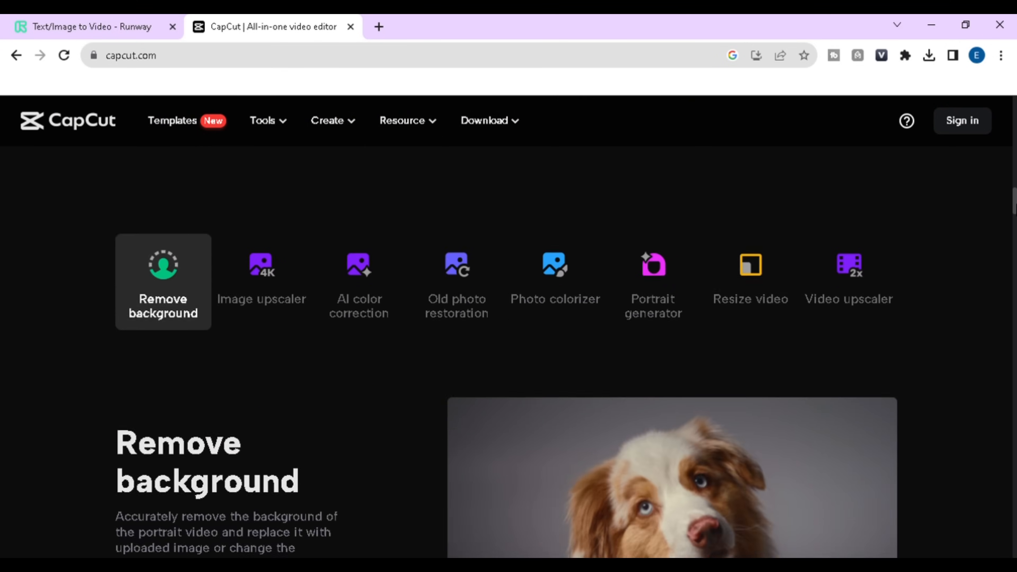
pyautogui.scroll(-3)
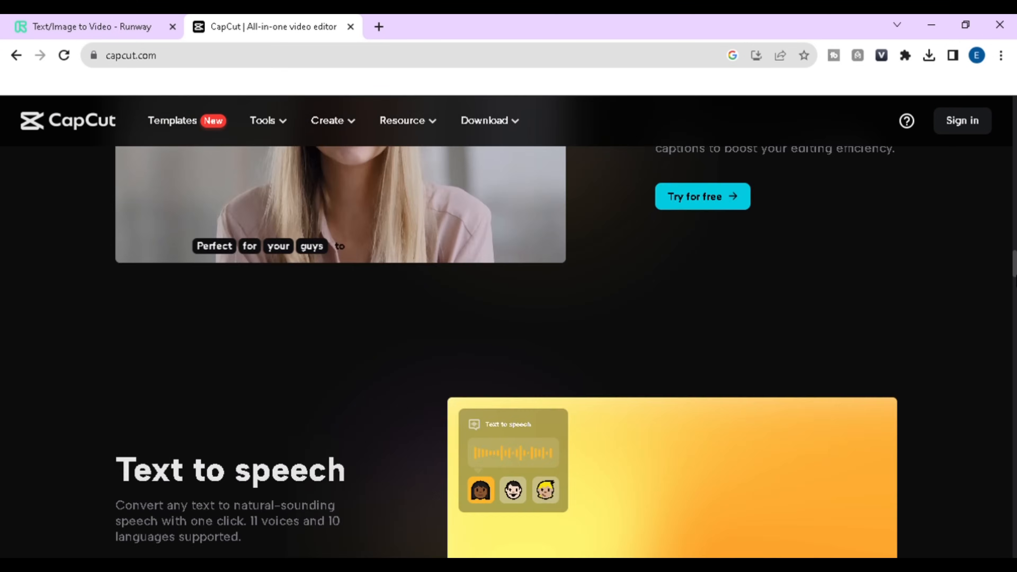
pyautogui.scroll(-3)
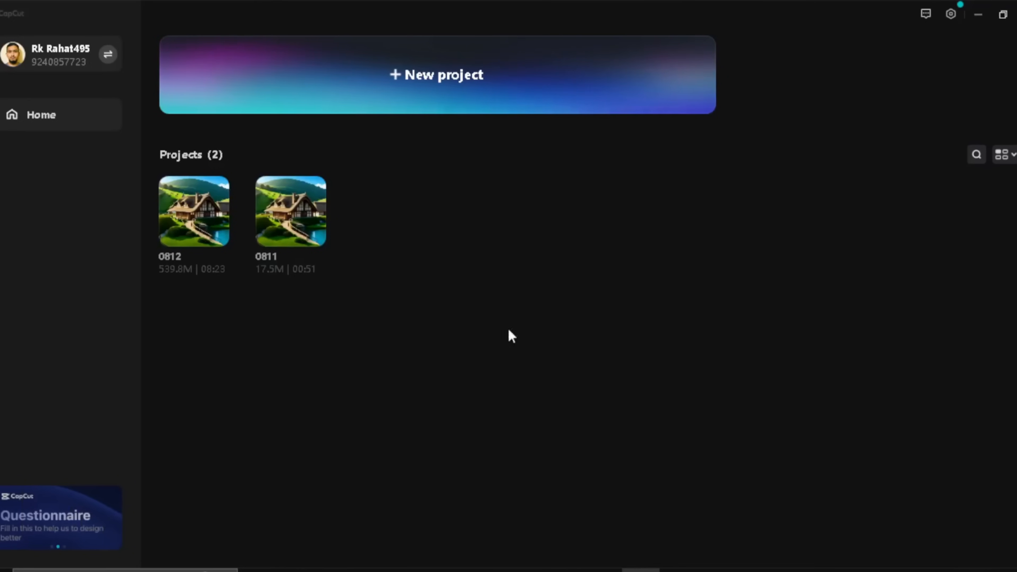
# - Create a new project and import the Gen-2 video clips plus the Calvin Harris - josh pan music file
pyautogui.click(437, 74)
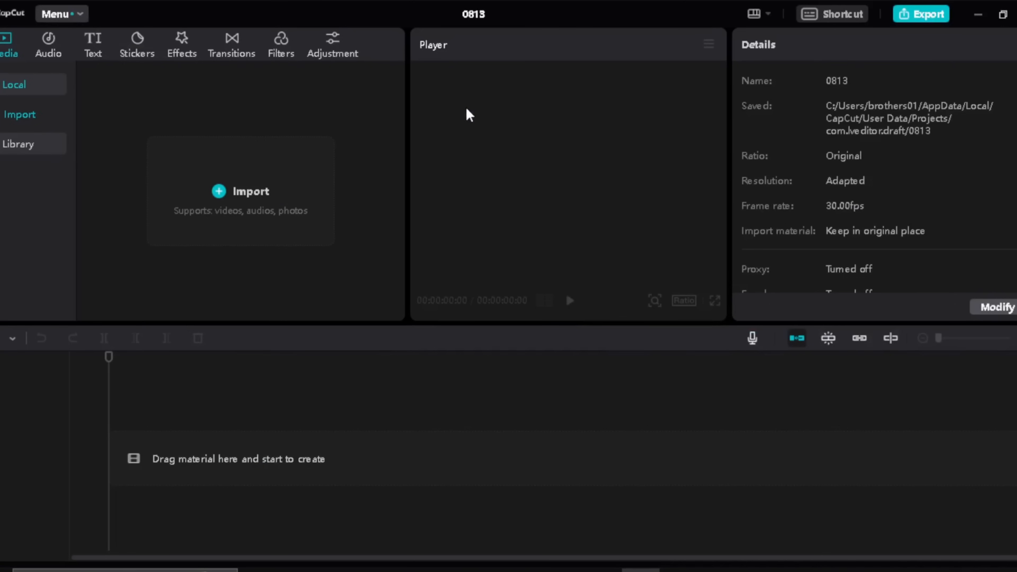
pyautogui.click(240, 191)
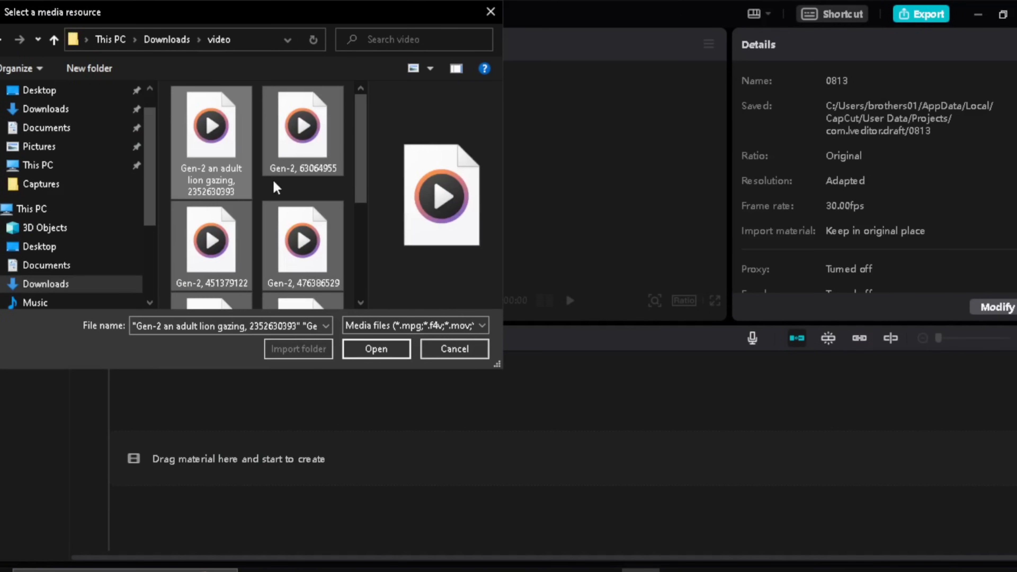
pyautogui.click(376, 348)
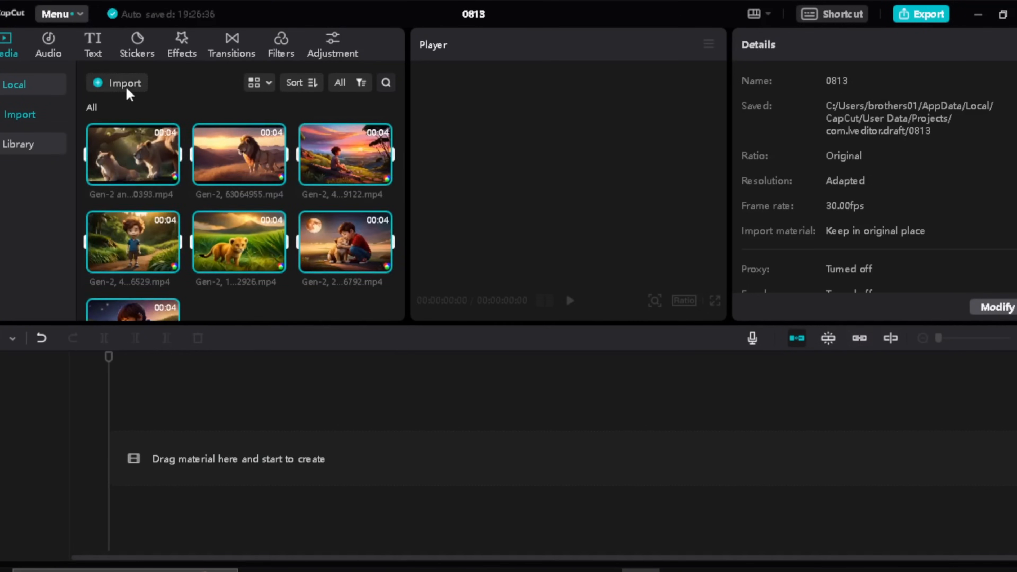
pyautogui.click(124, 83)
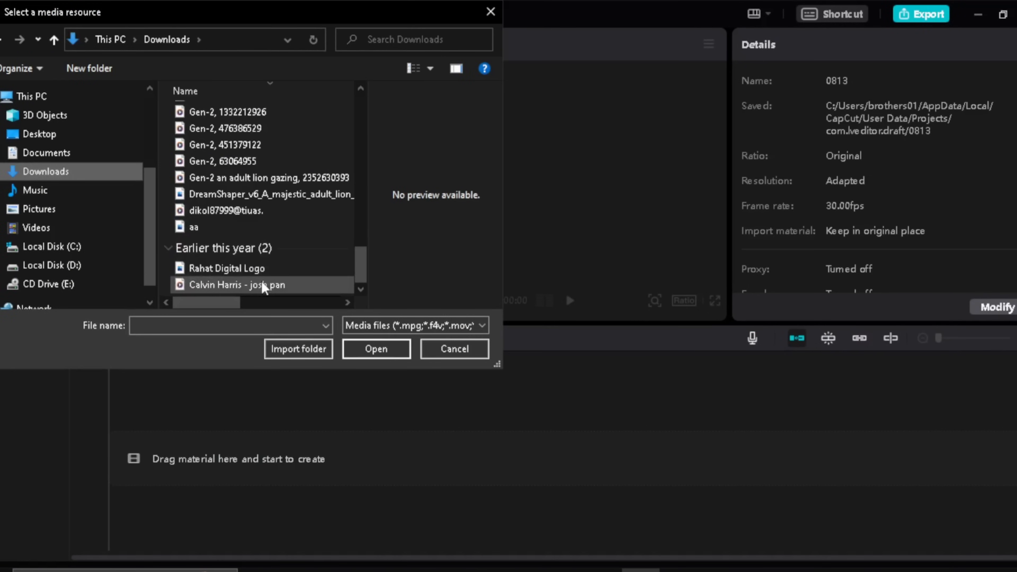
pyautogui.click(375, 349)
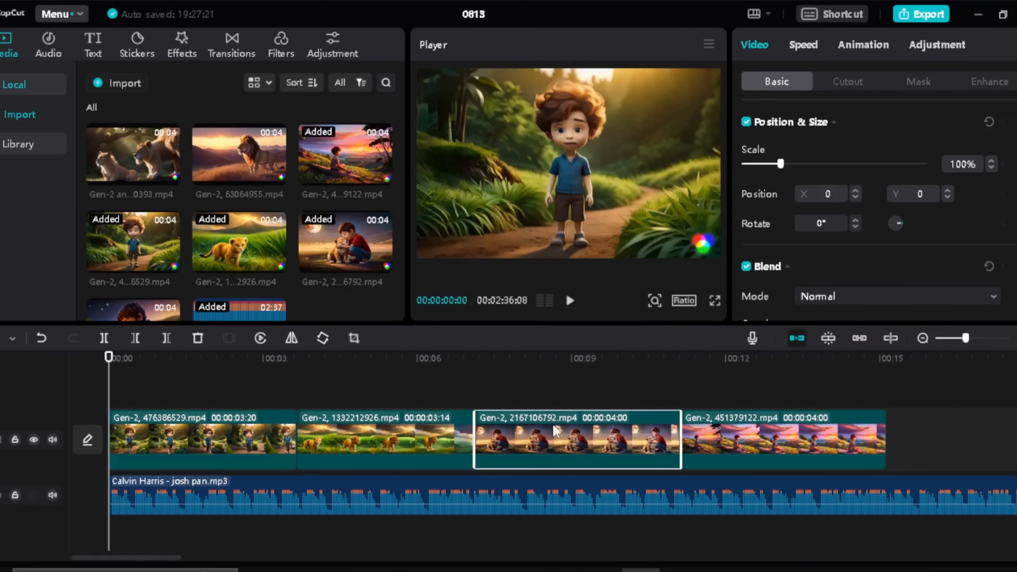
# - Add Mix and Wipe Right transitions between the consecutive Gen-2 clips
pyautogui.click(231, 44)
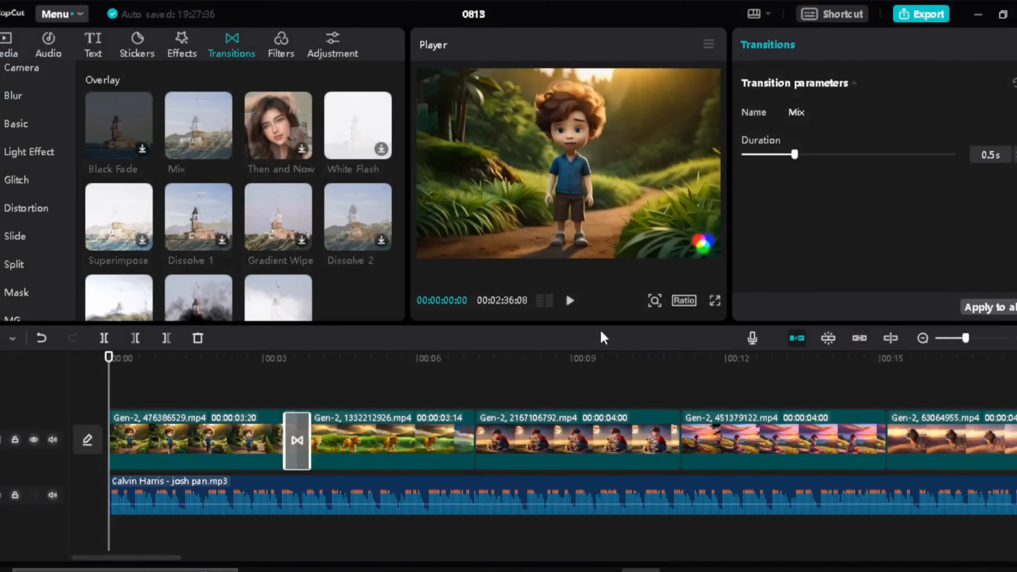
pyautogui.click(15, 124)
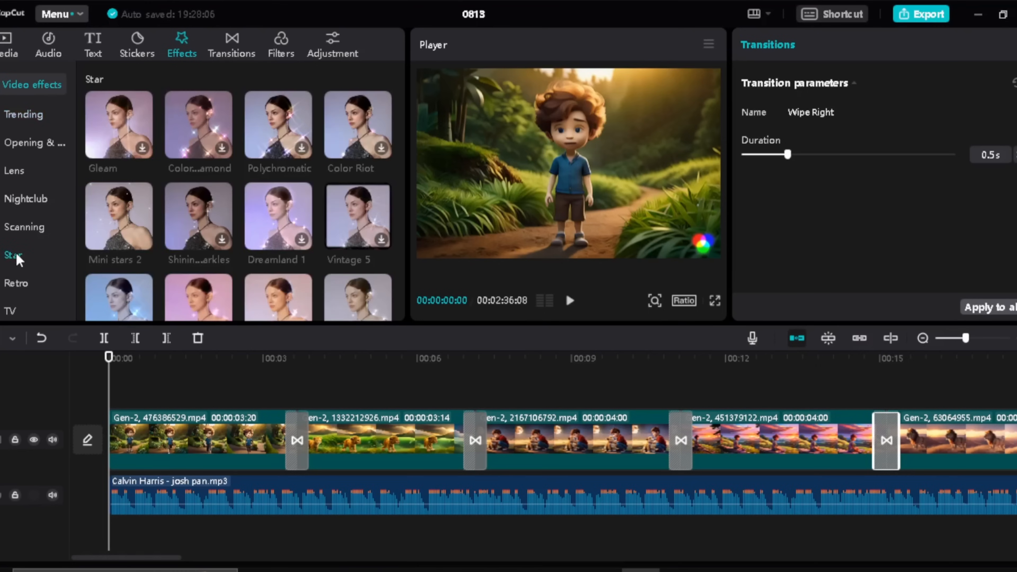
pyautogui.moveTo(119, 217)
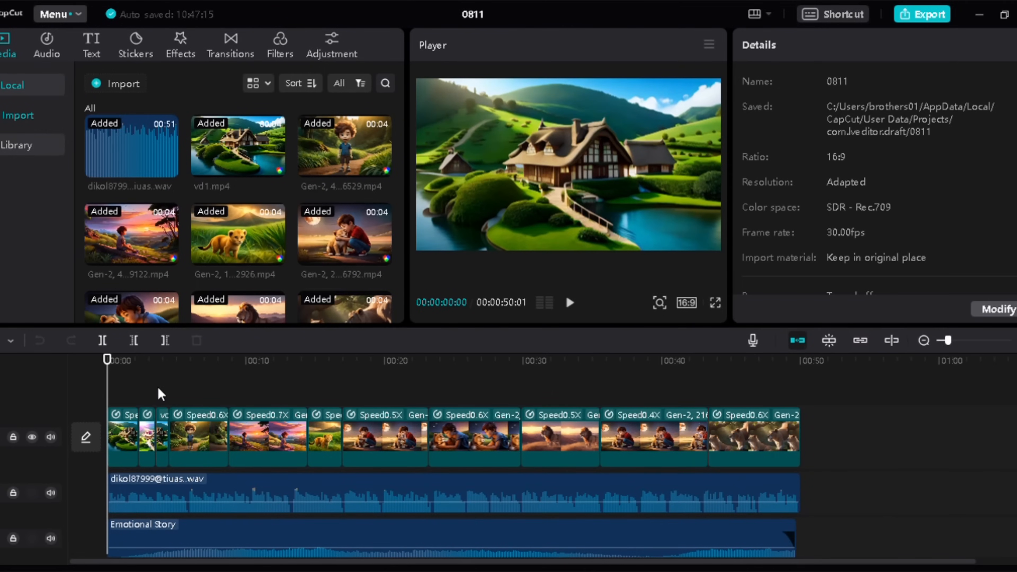
pyautogui.moveTo(91, 51)
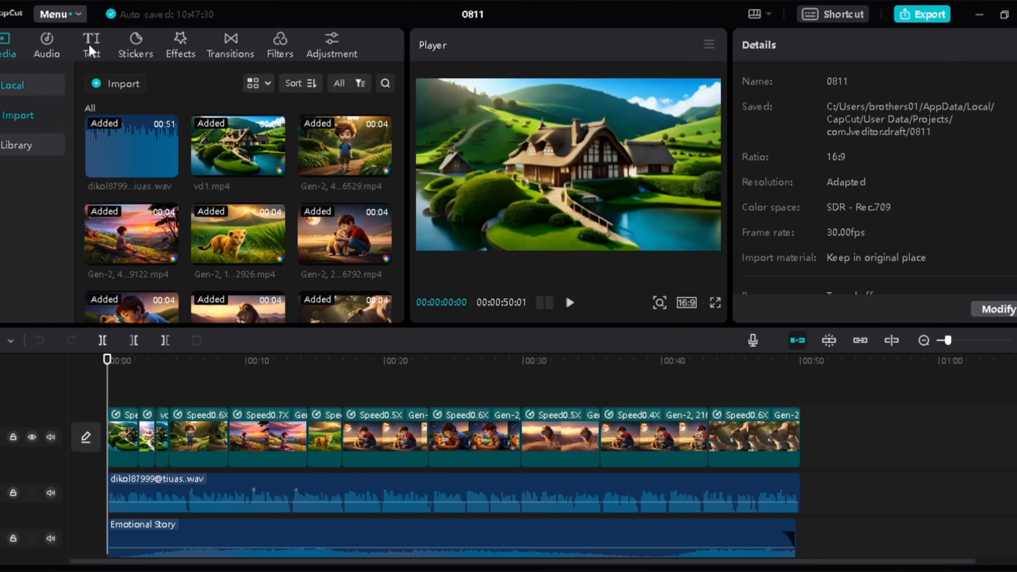
# - Generate English auto captions from the narration and preview the captioned video full screen
pyautogui.click(91, 44)
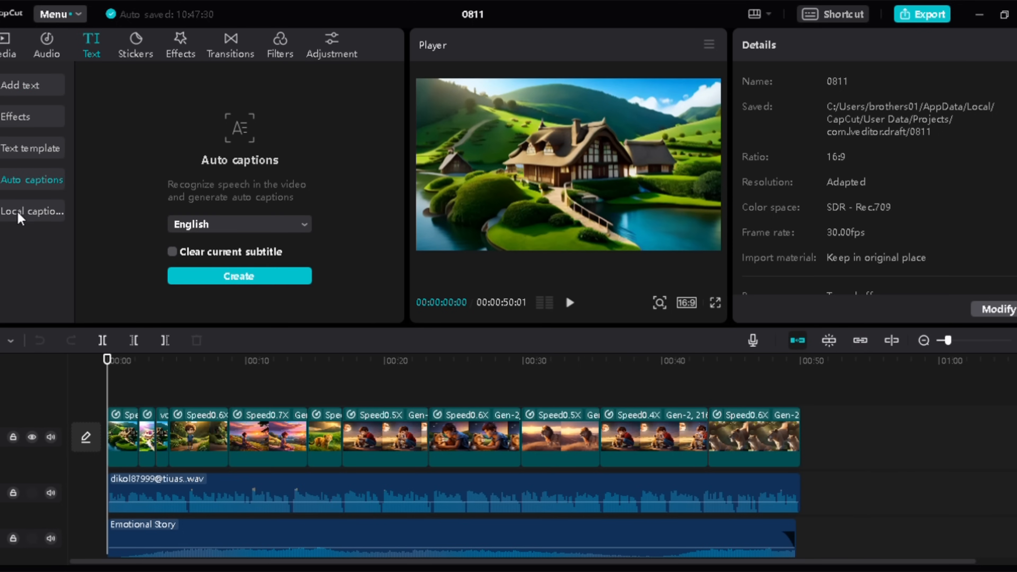
pyautogui.click(239, 275)
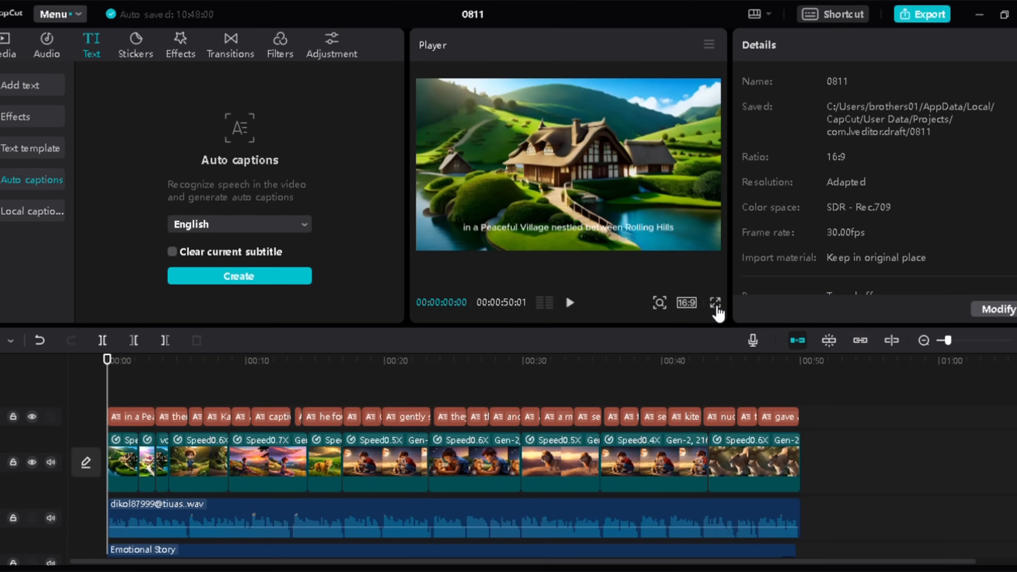
pyautogui.click(715, 303)
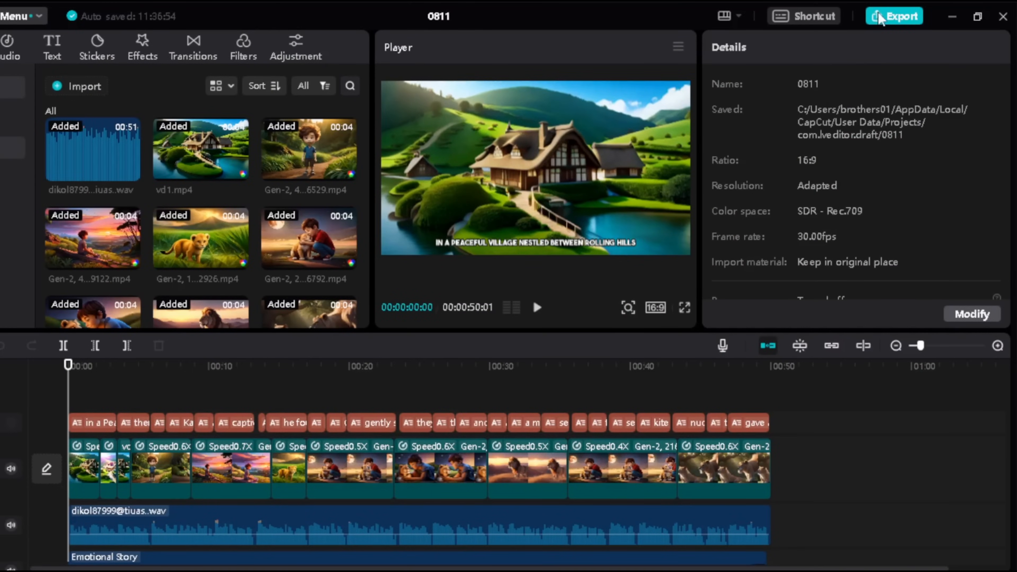
# - Export the story as a 4K mp4 titled 'new video'
pyautogui.click(899, 15)
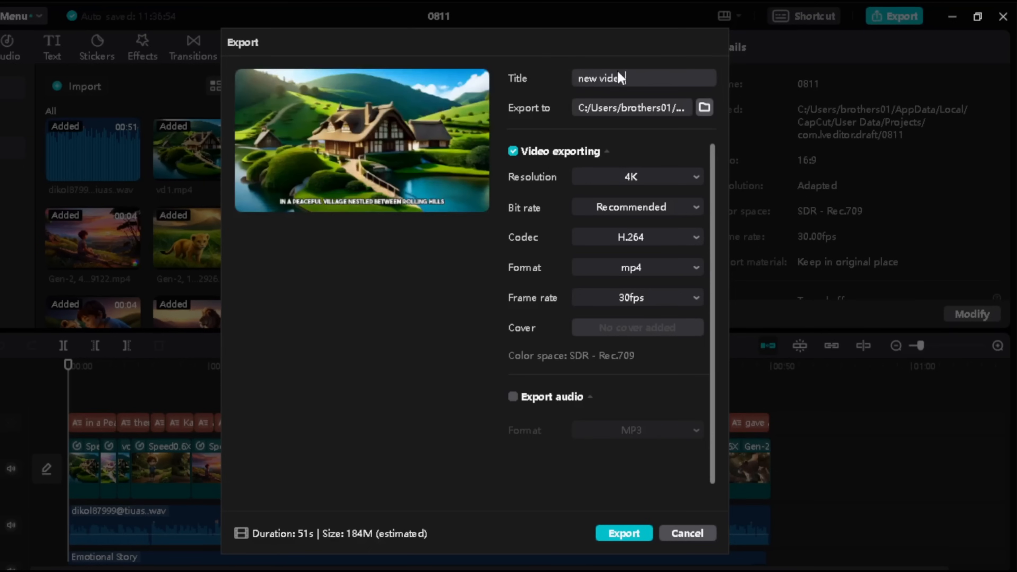
pyautogui.click(623, 532)
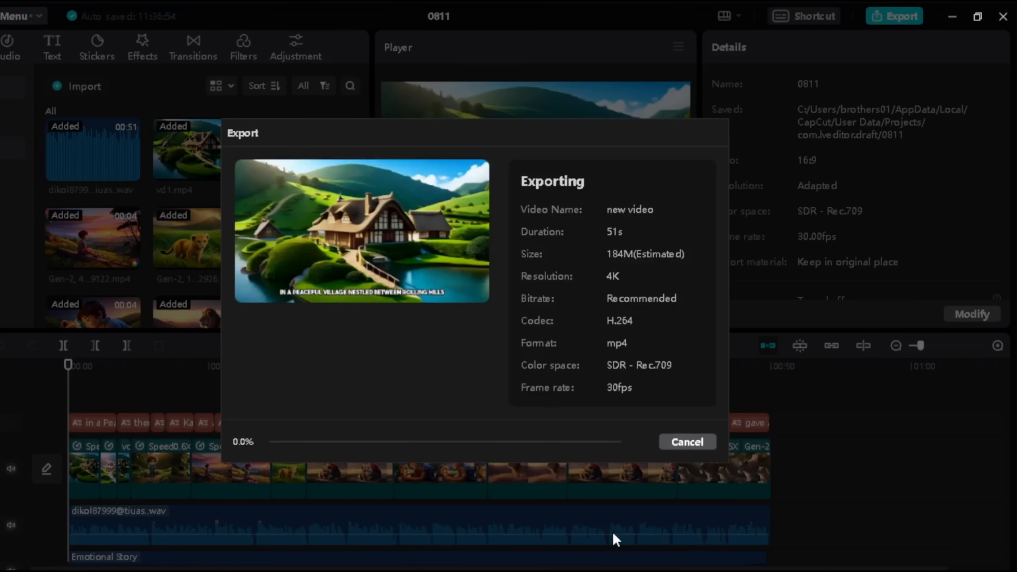